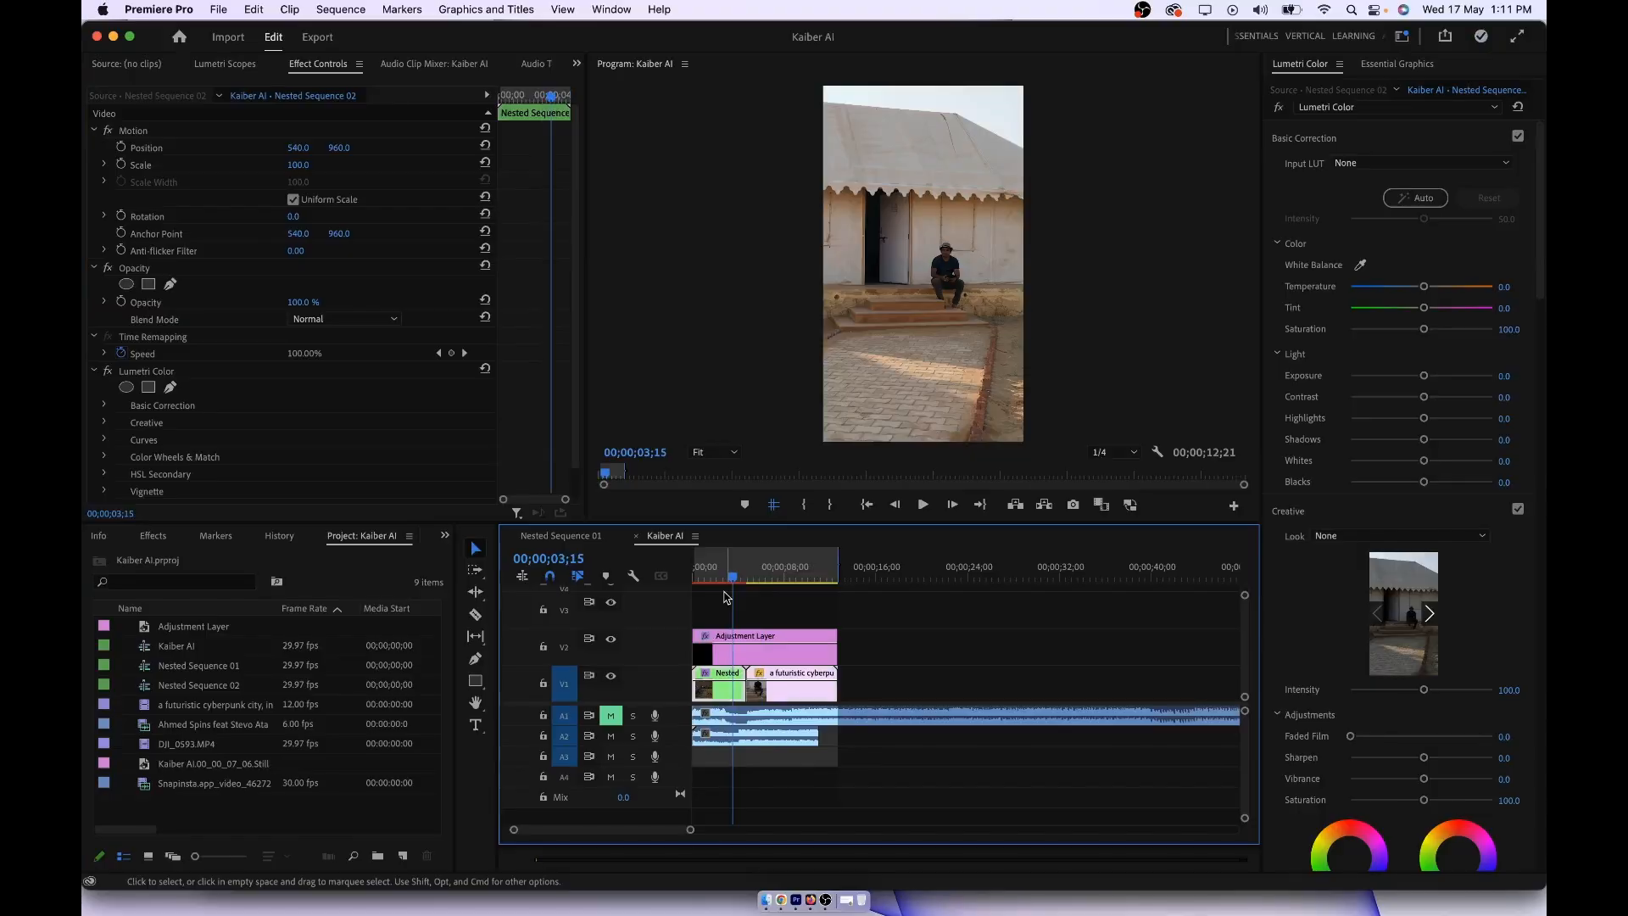
Step: Park the playhead on the frame of the man sitting on the steps
left_click(921, 503)
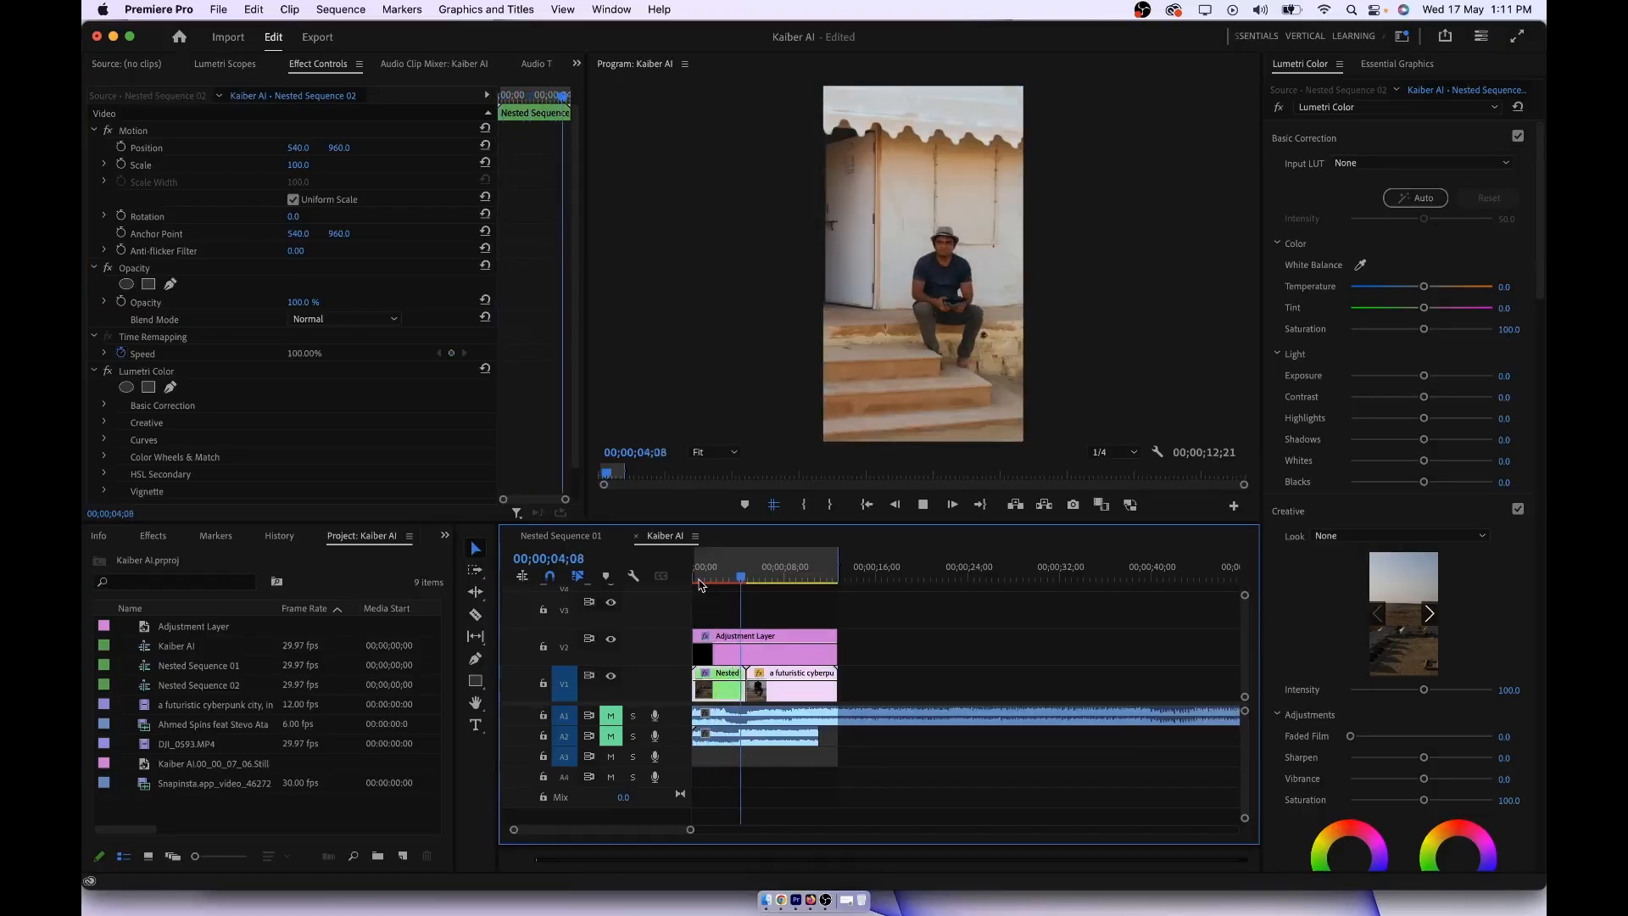
left_click(752, 578)
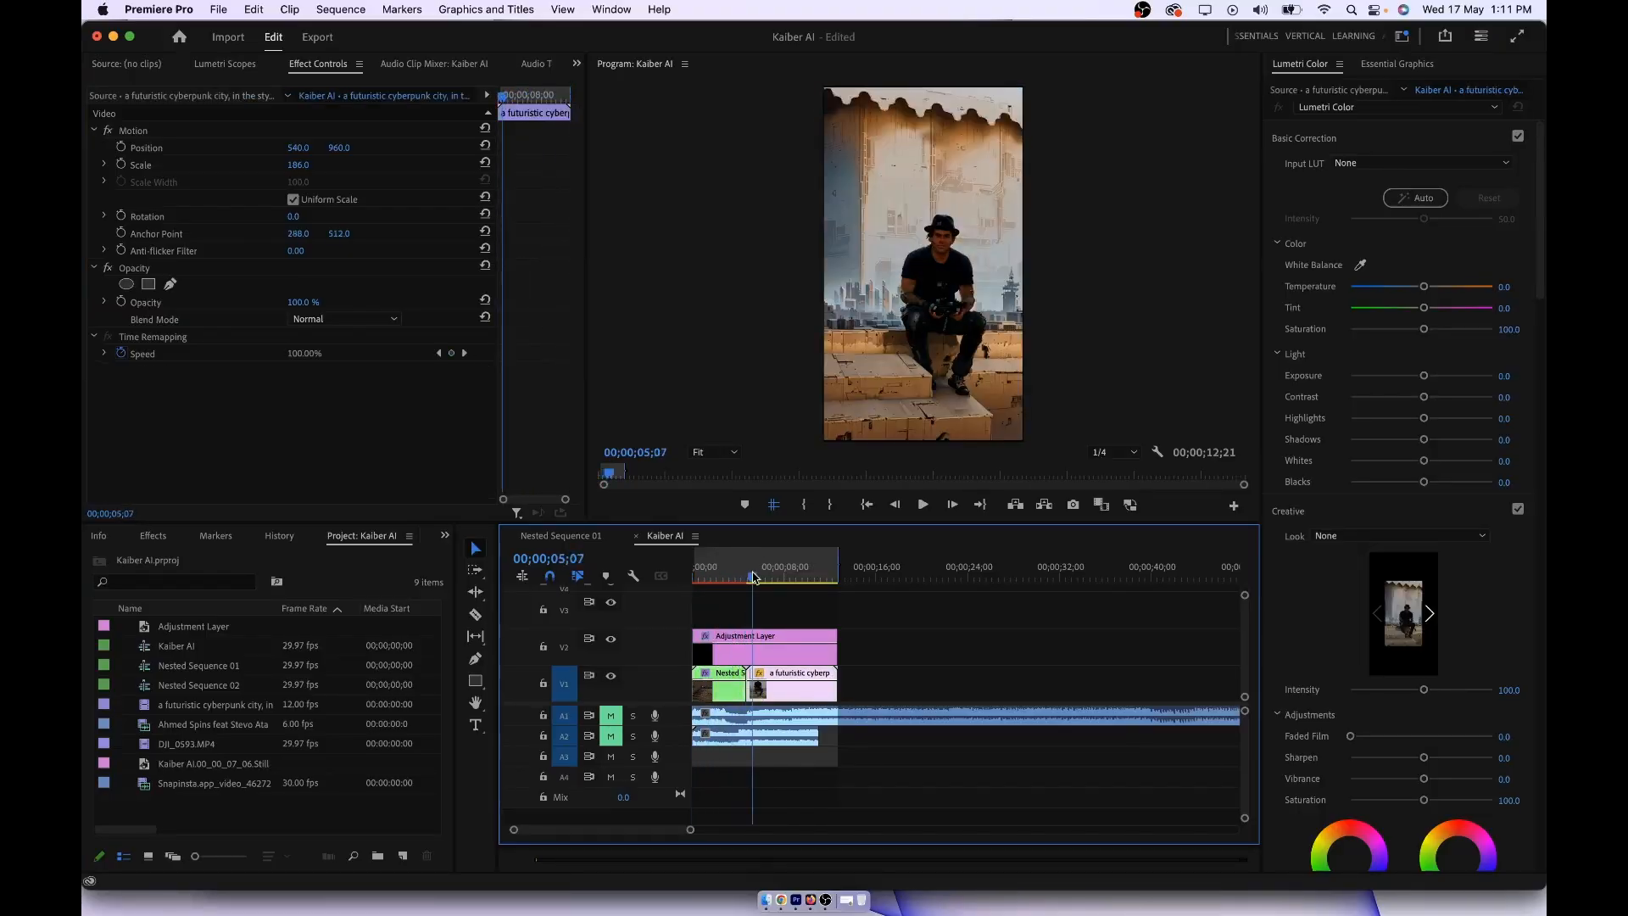
left_click(741, 578)
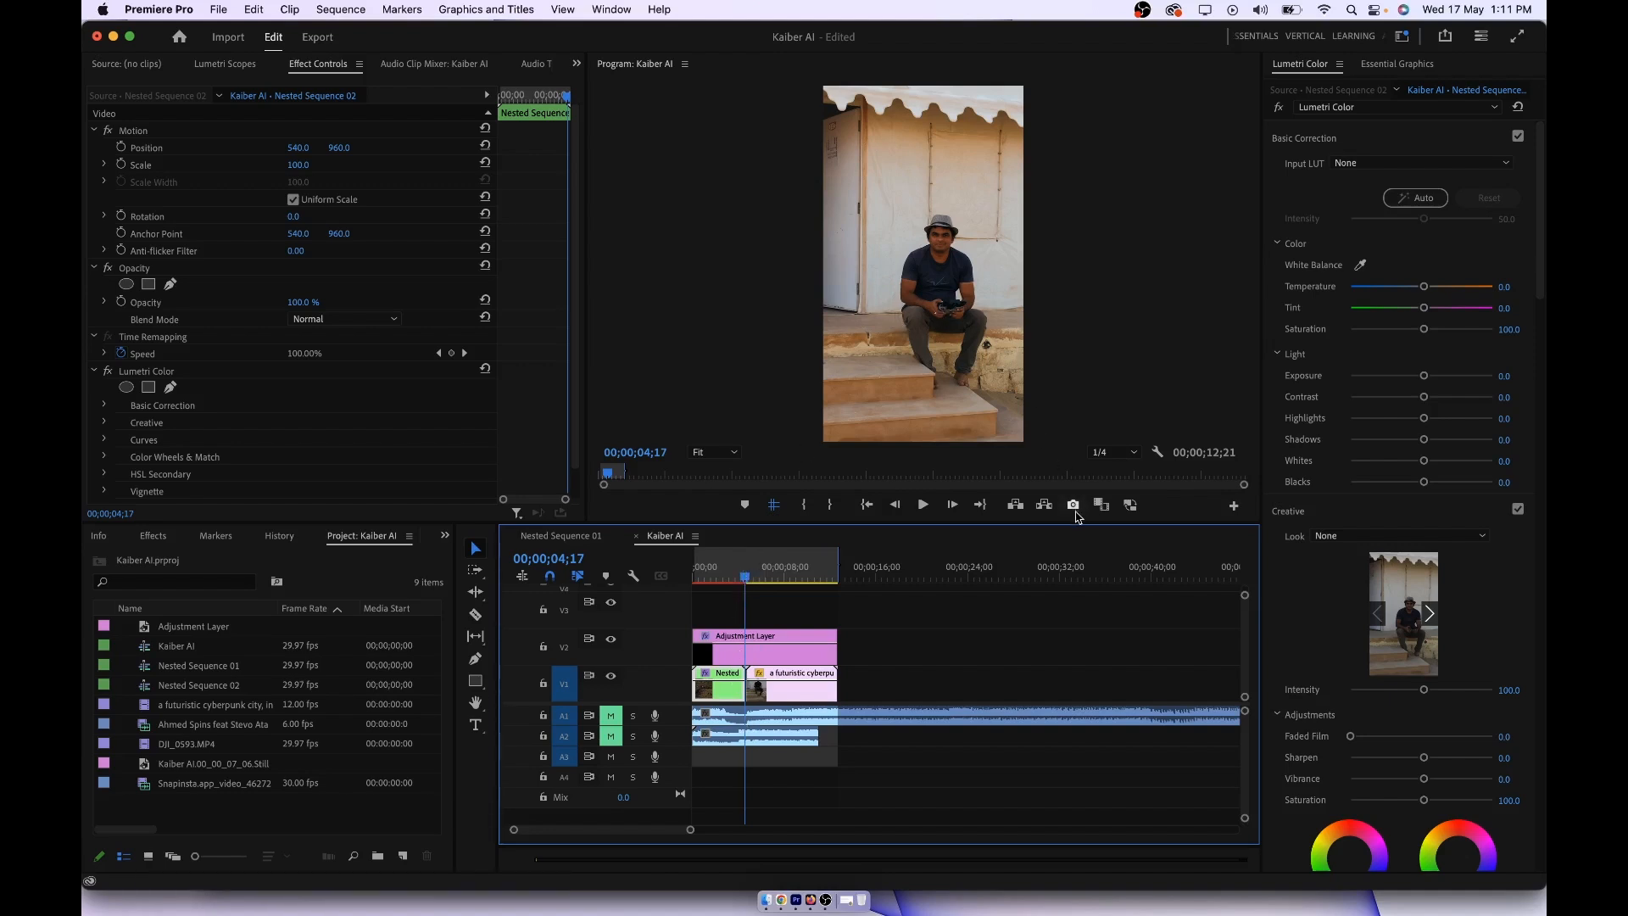
Step: Export the current frame as a JPEG still image
left_click(1072, 505)
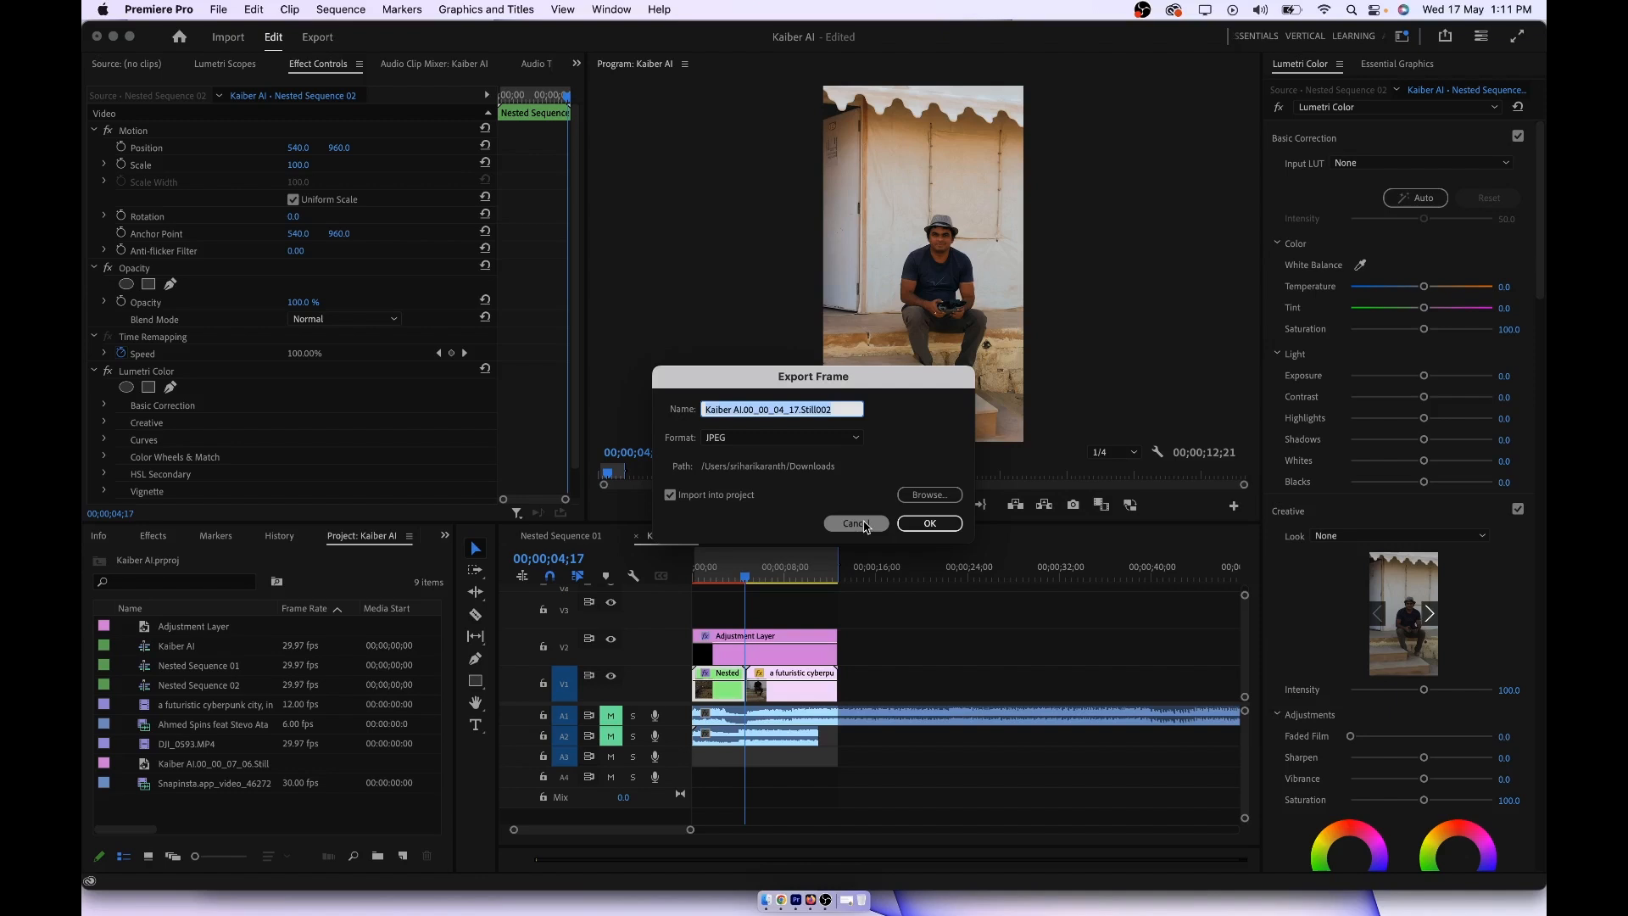
left_click(855, 522)
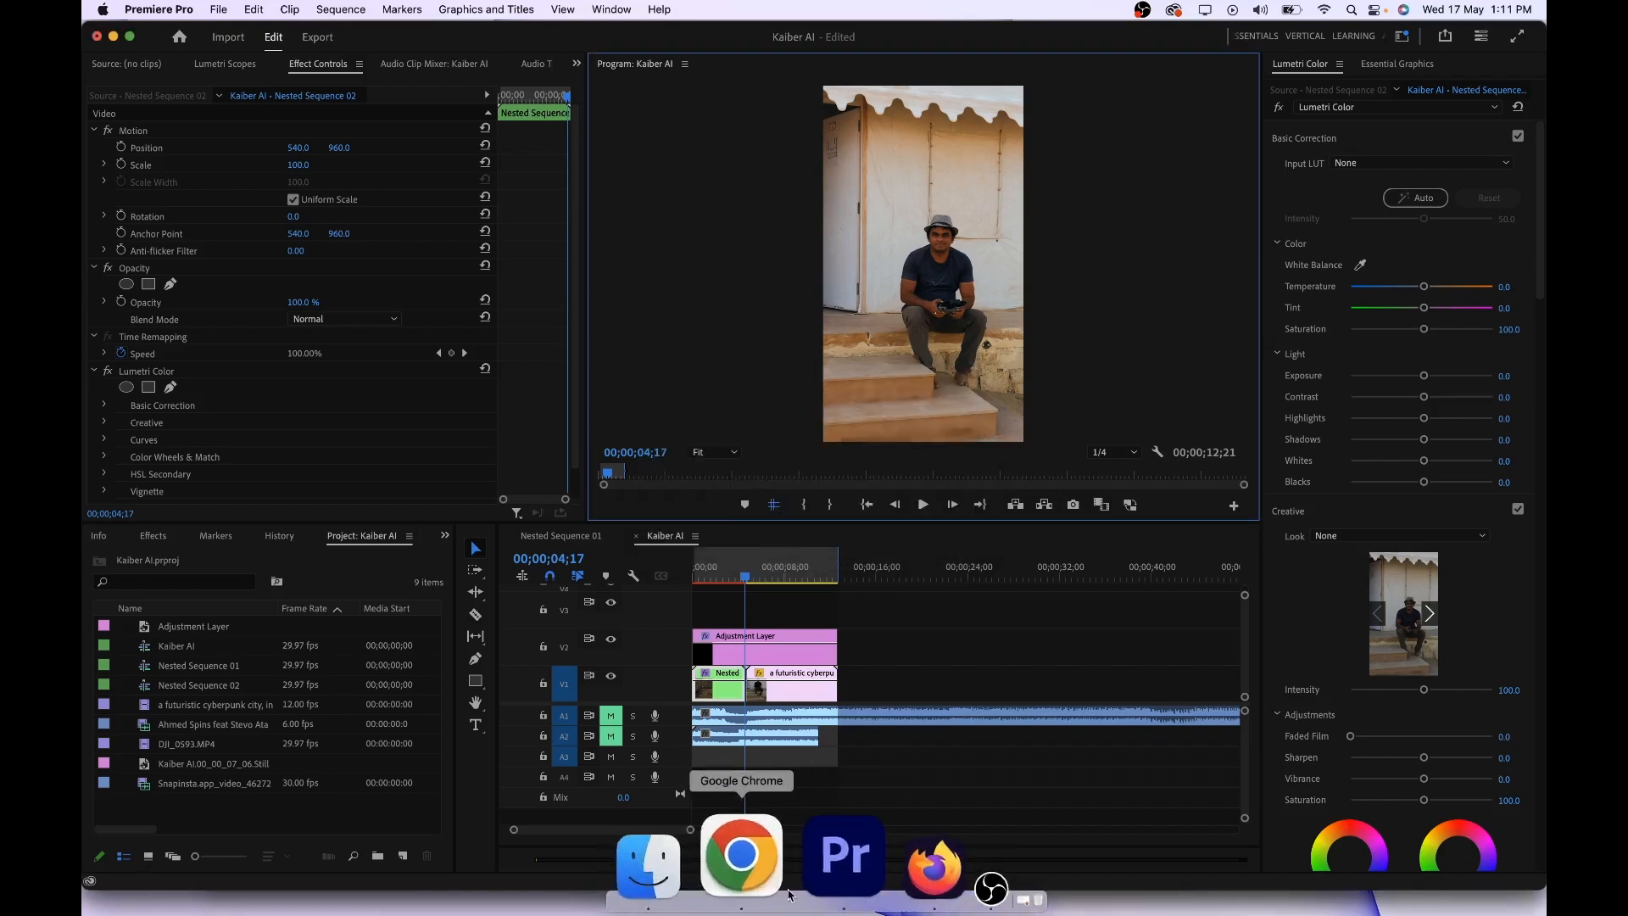
Step: Review Kaiber's monthly pricing plans, then start a new create-video wizard
left_click(741, 856)
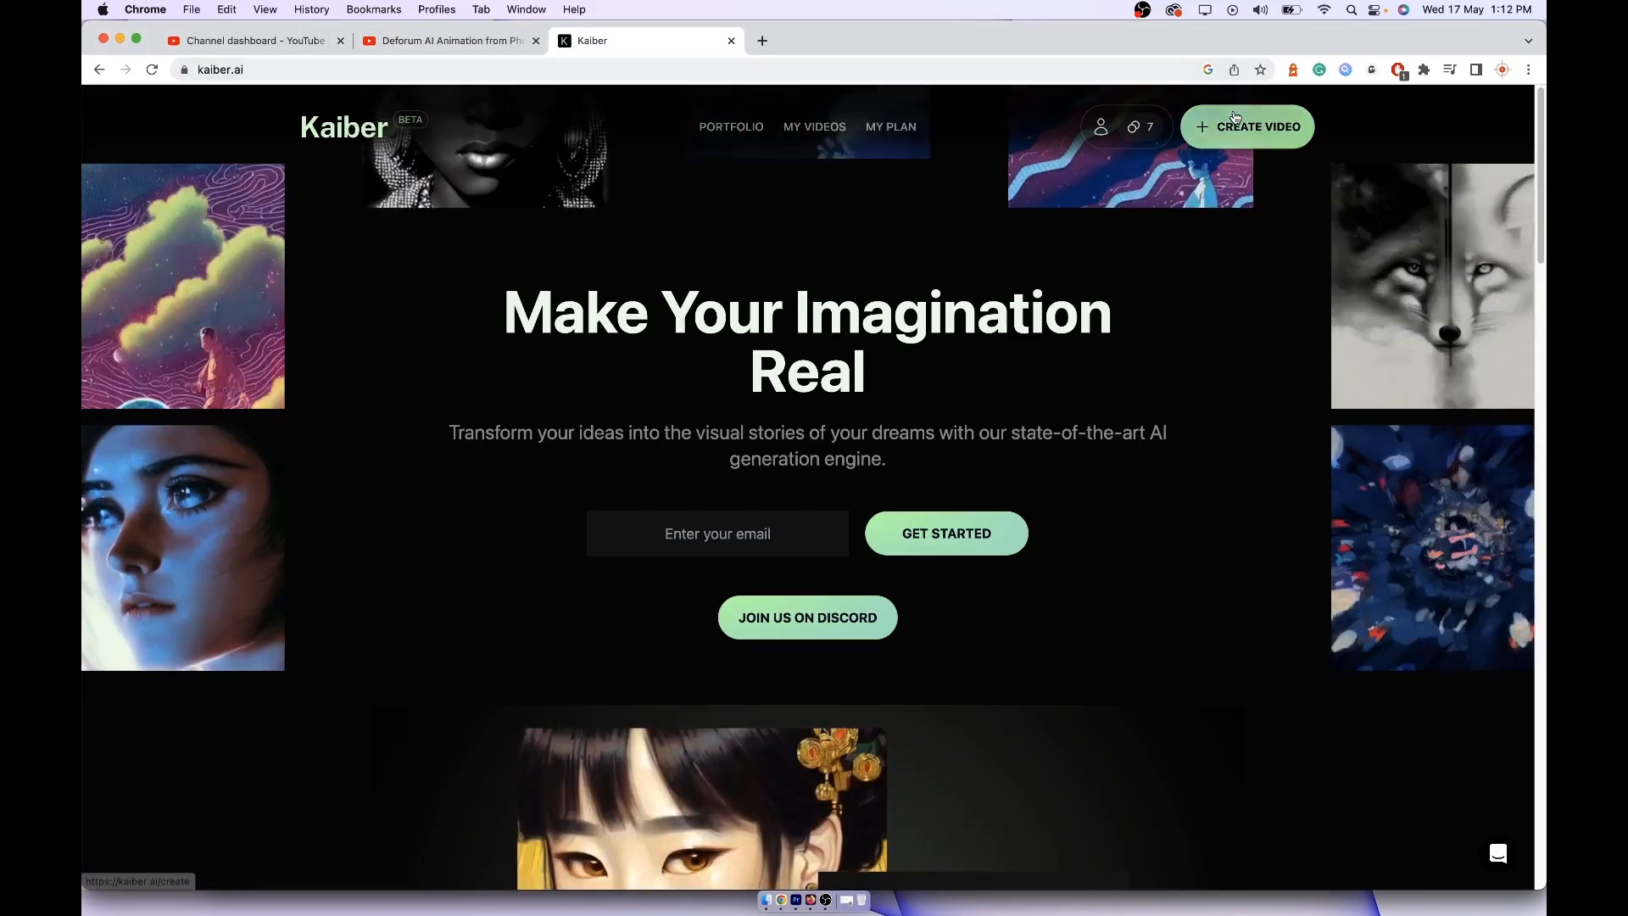
left_click(1247, 125)
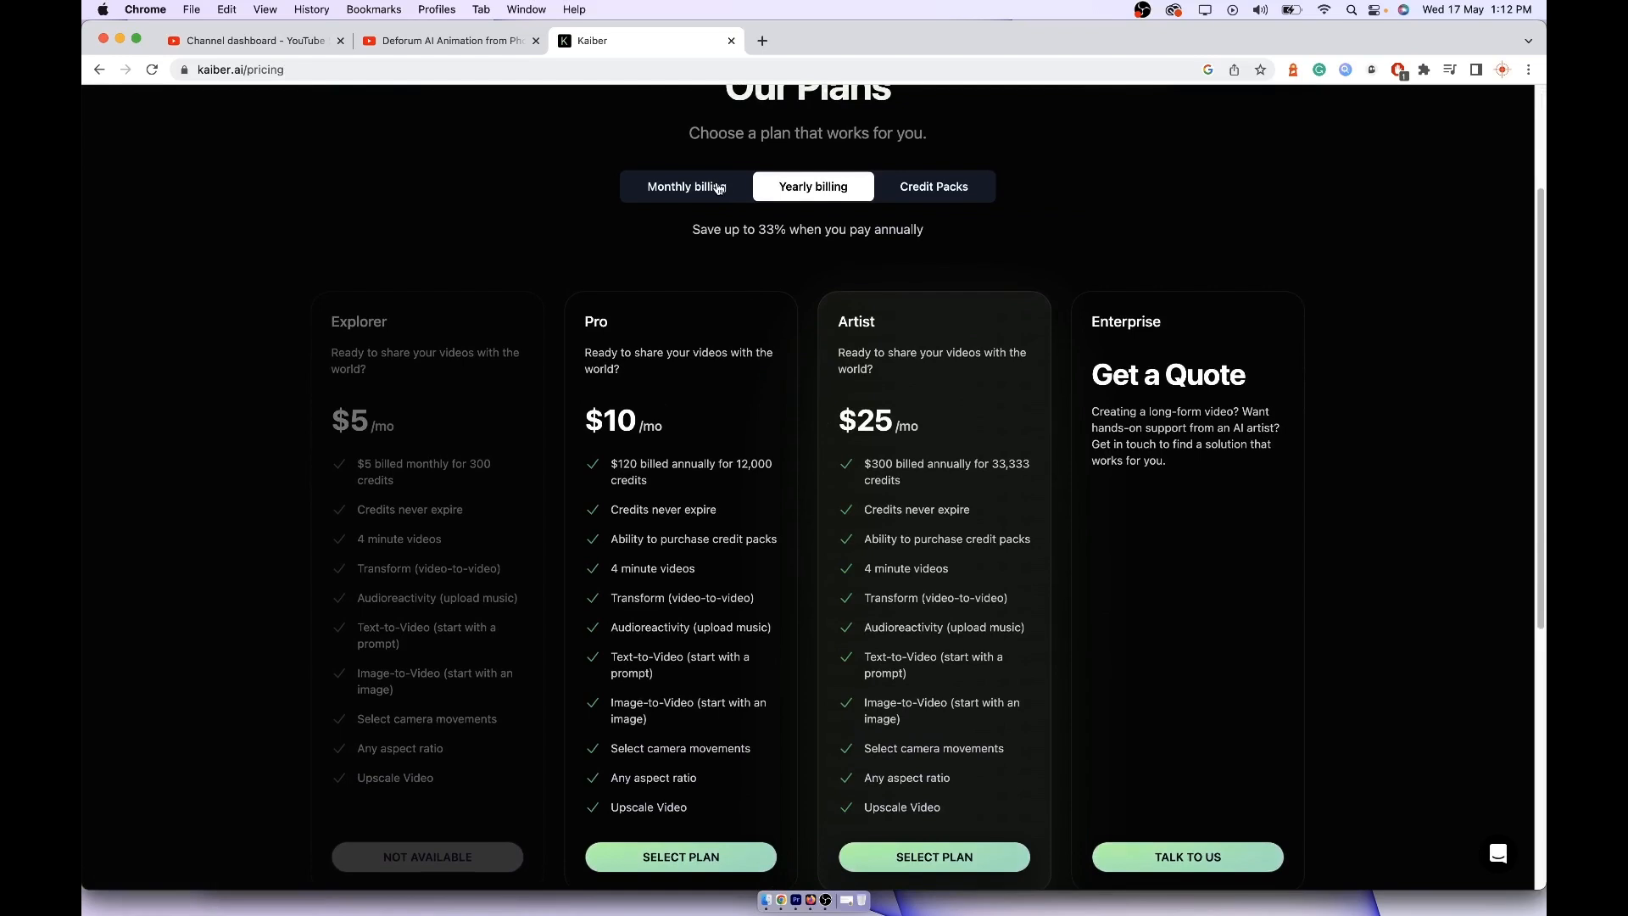
left_click(684, 187)
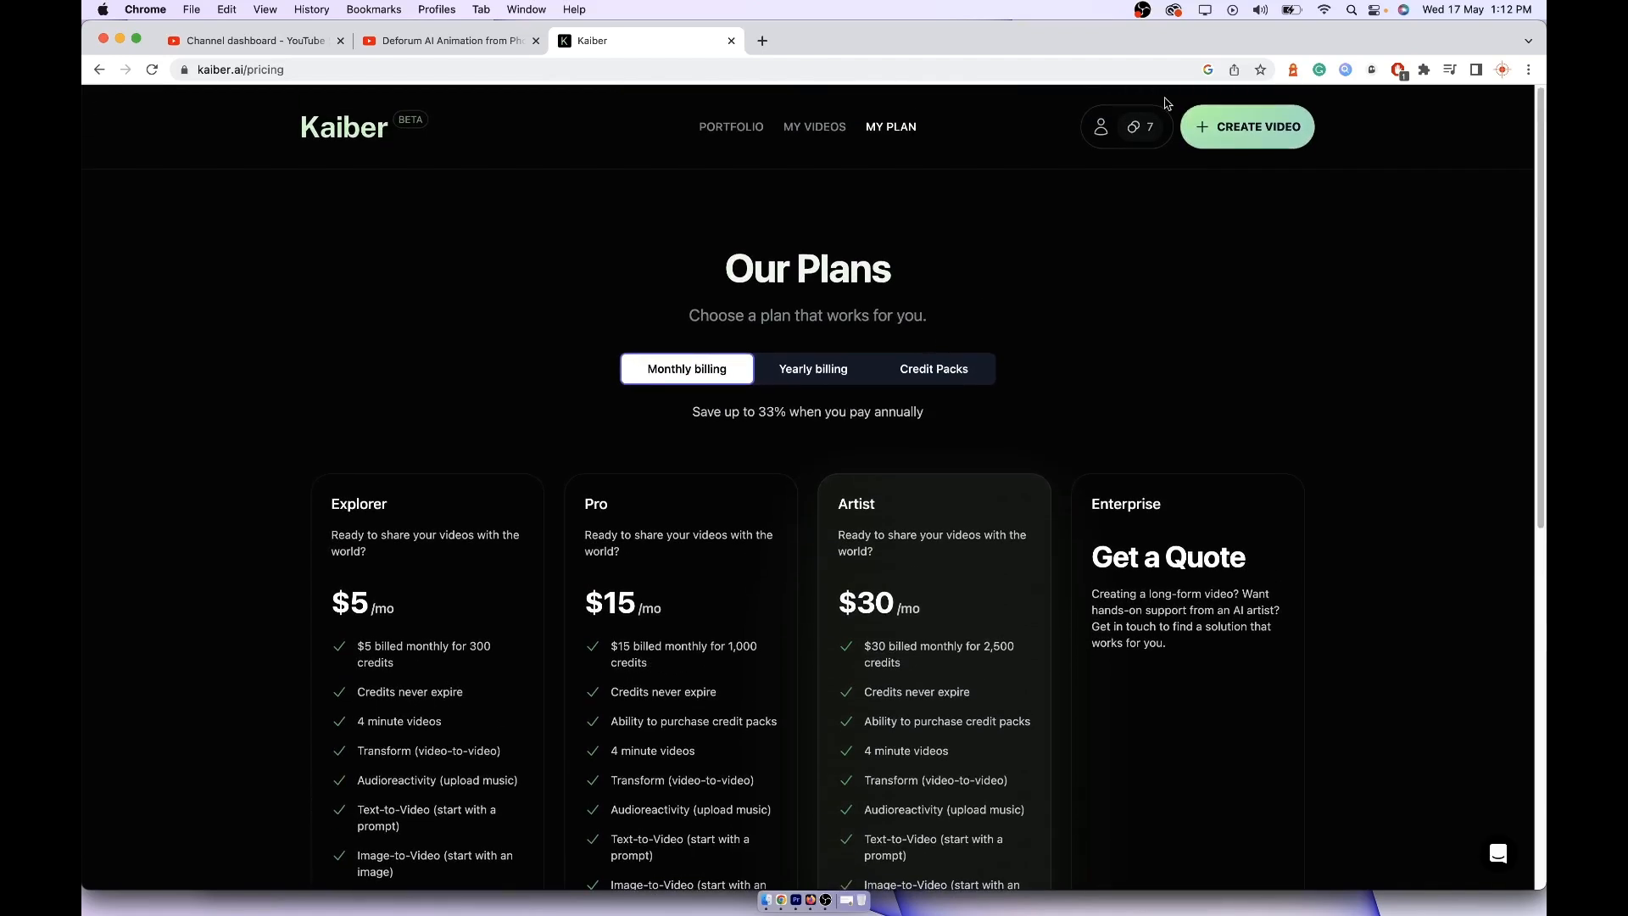
left_click(1247, 127)
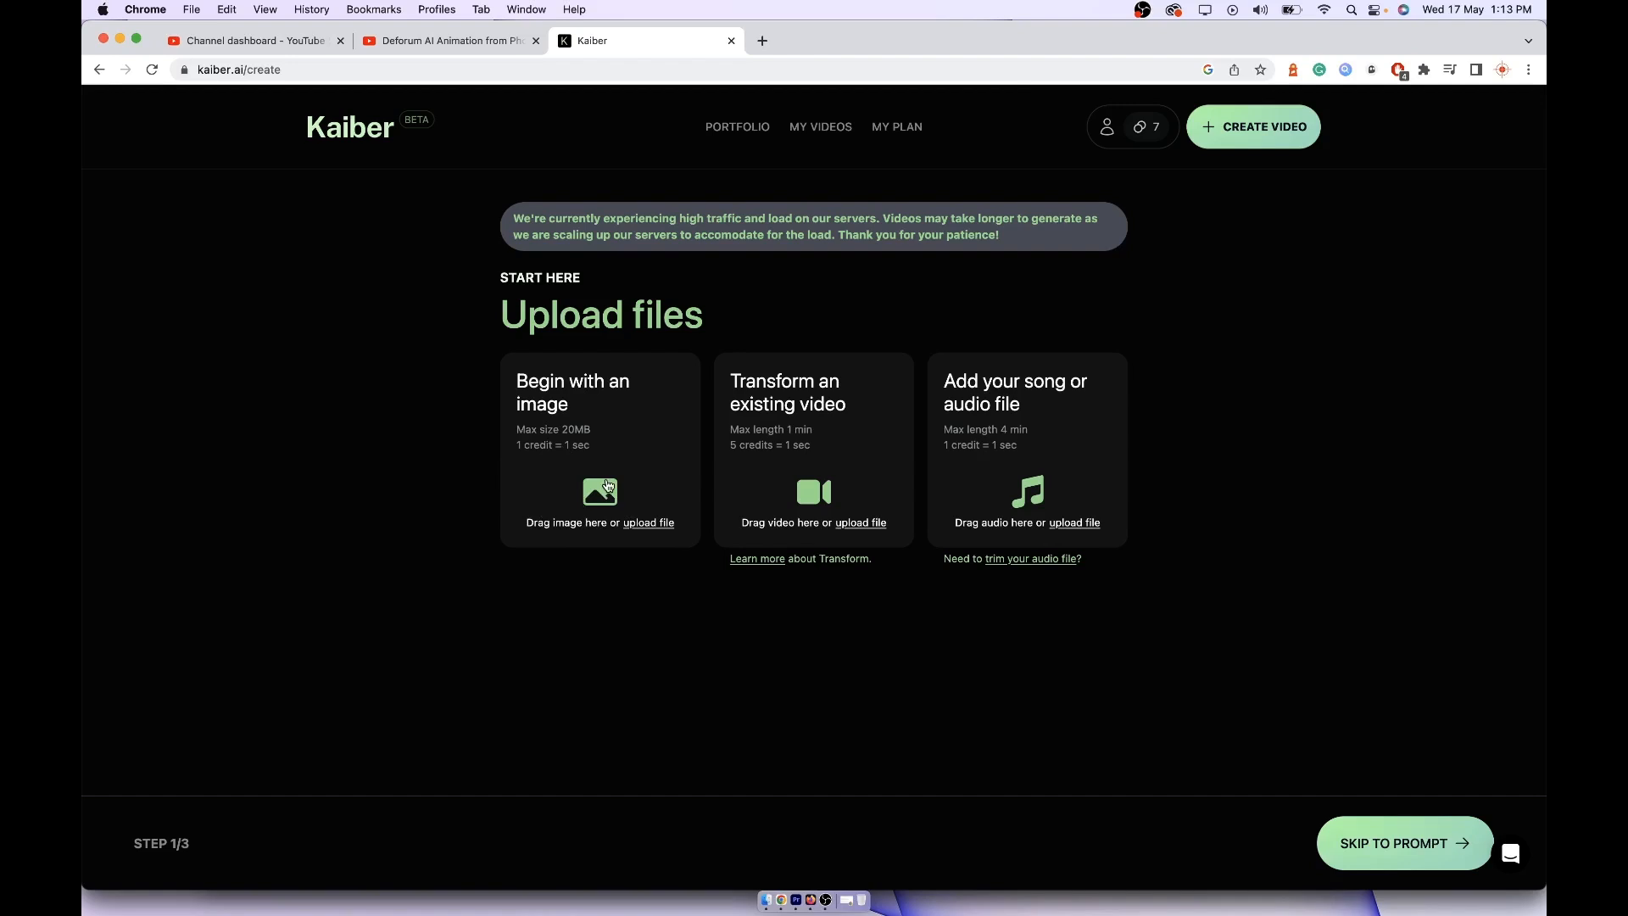
mouse_move(604, 454)
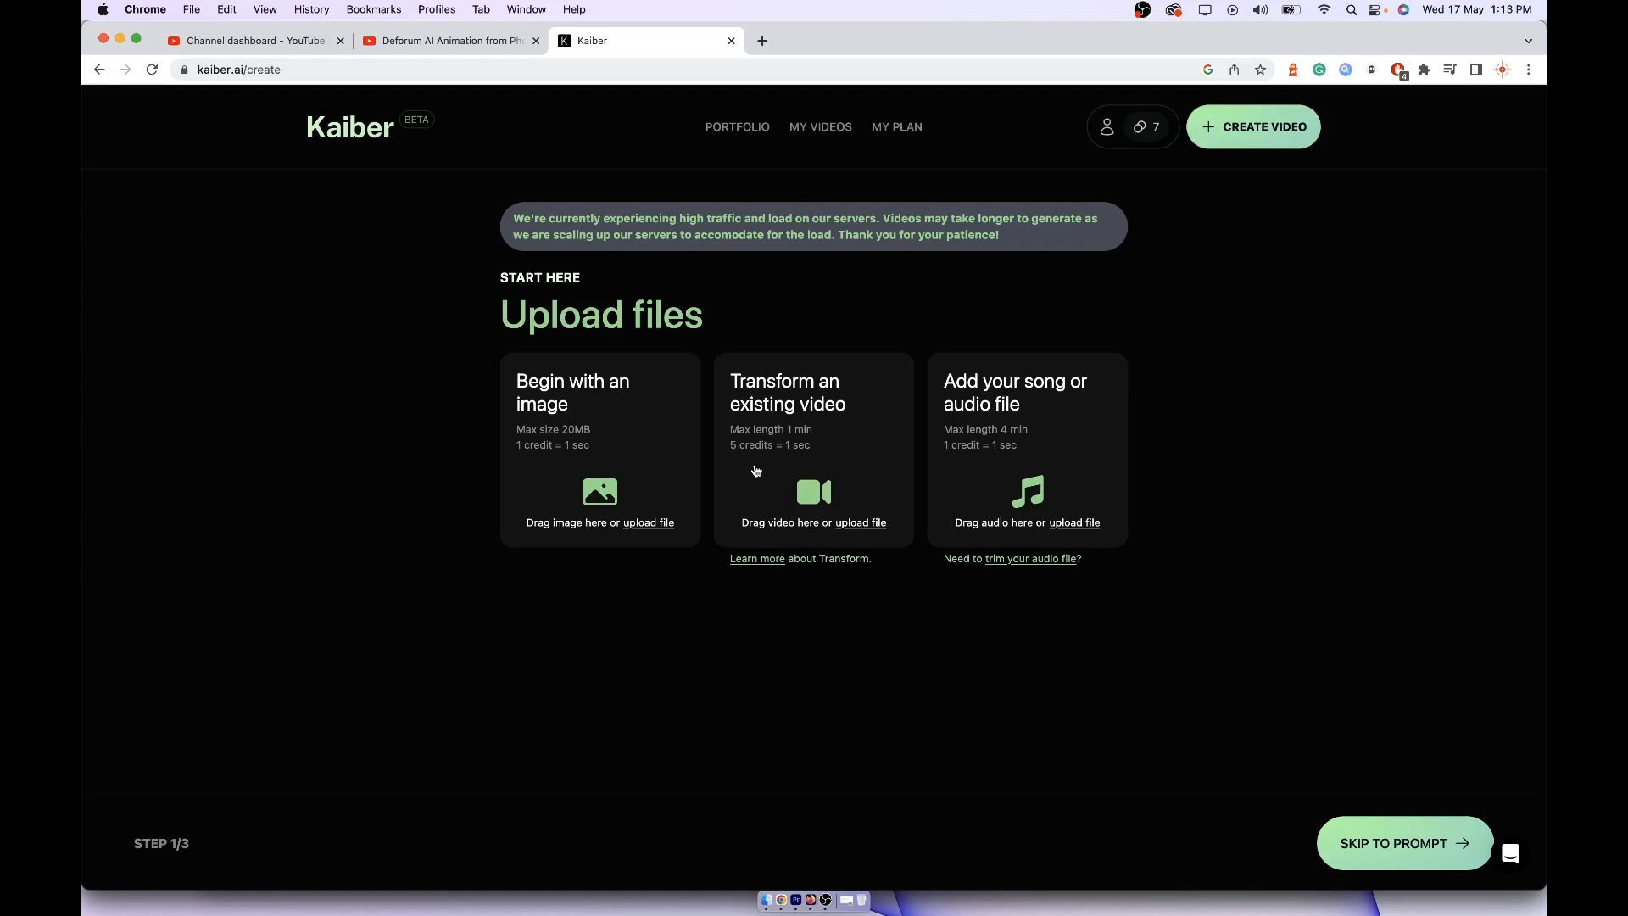
mouse_move(815, 414)
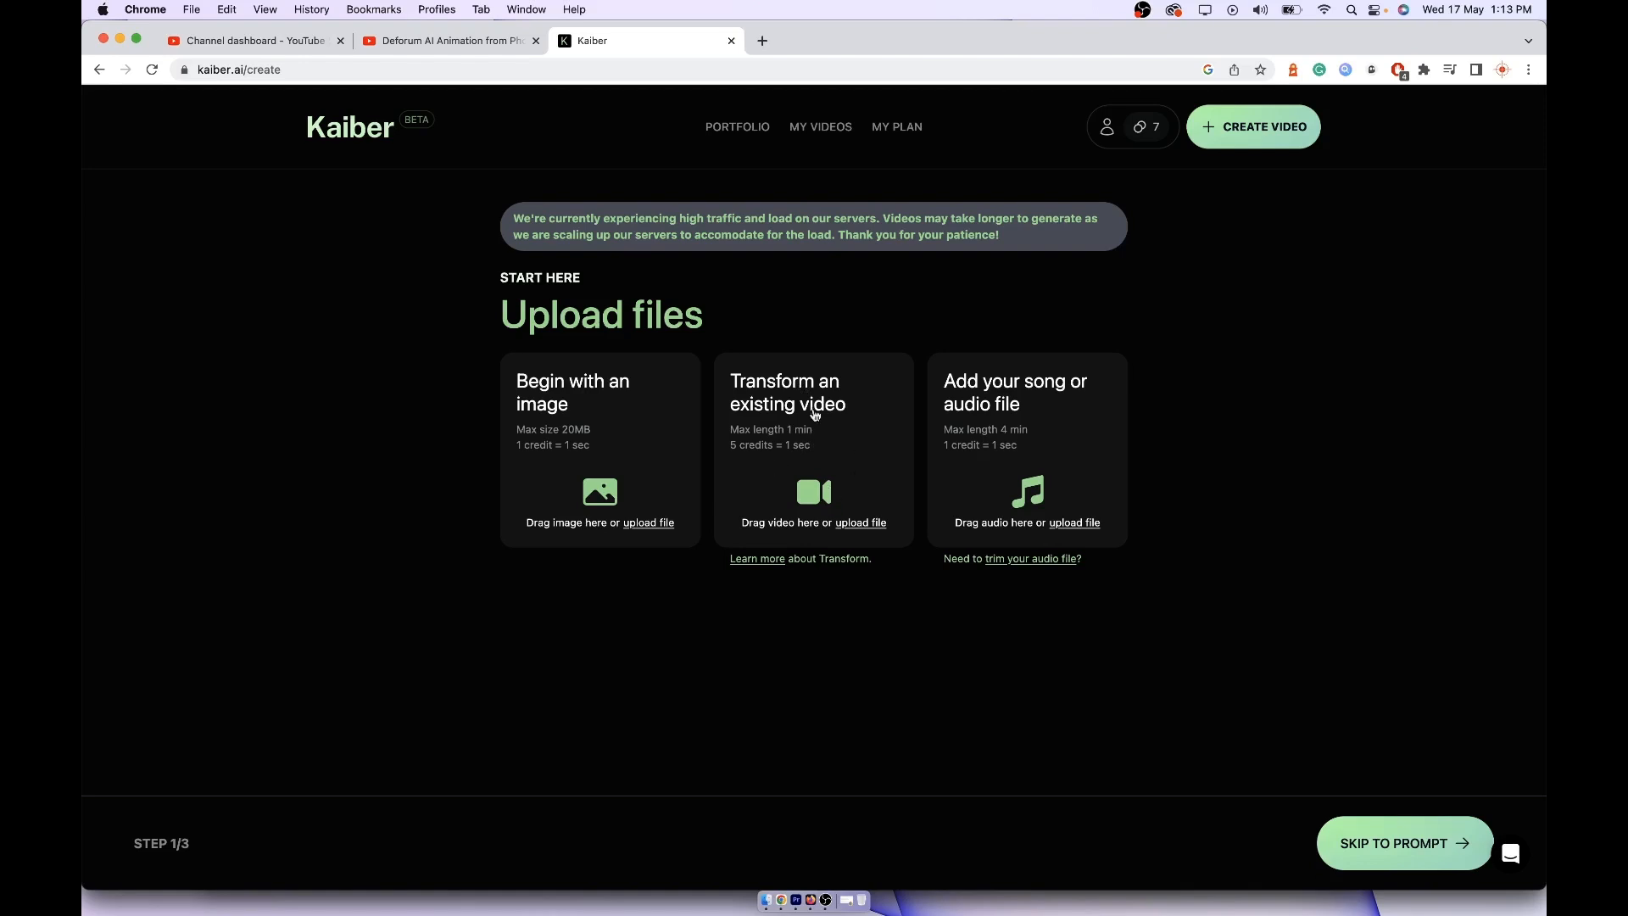
mouse_move(1095, 162)
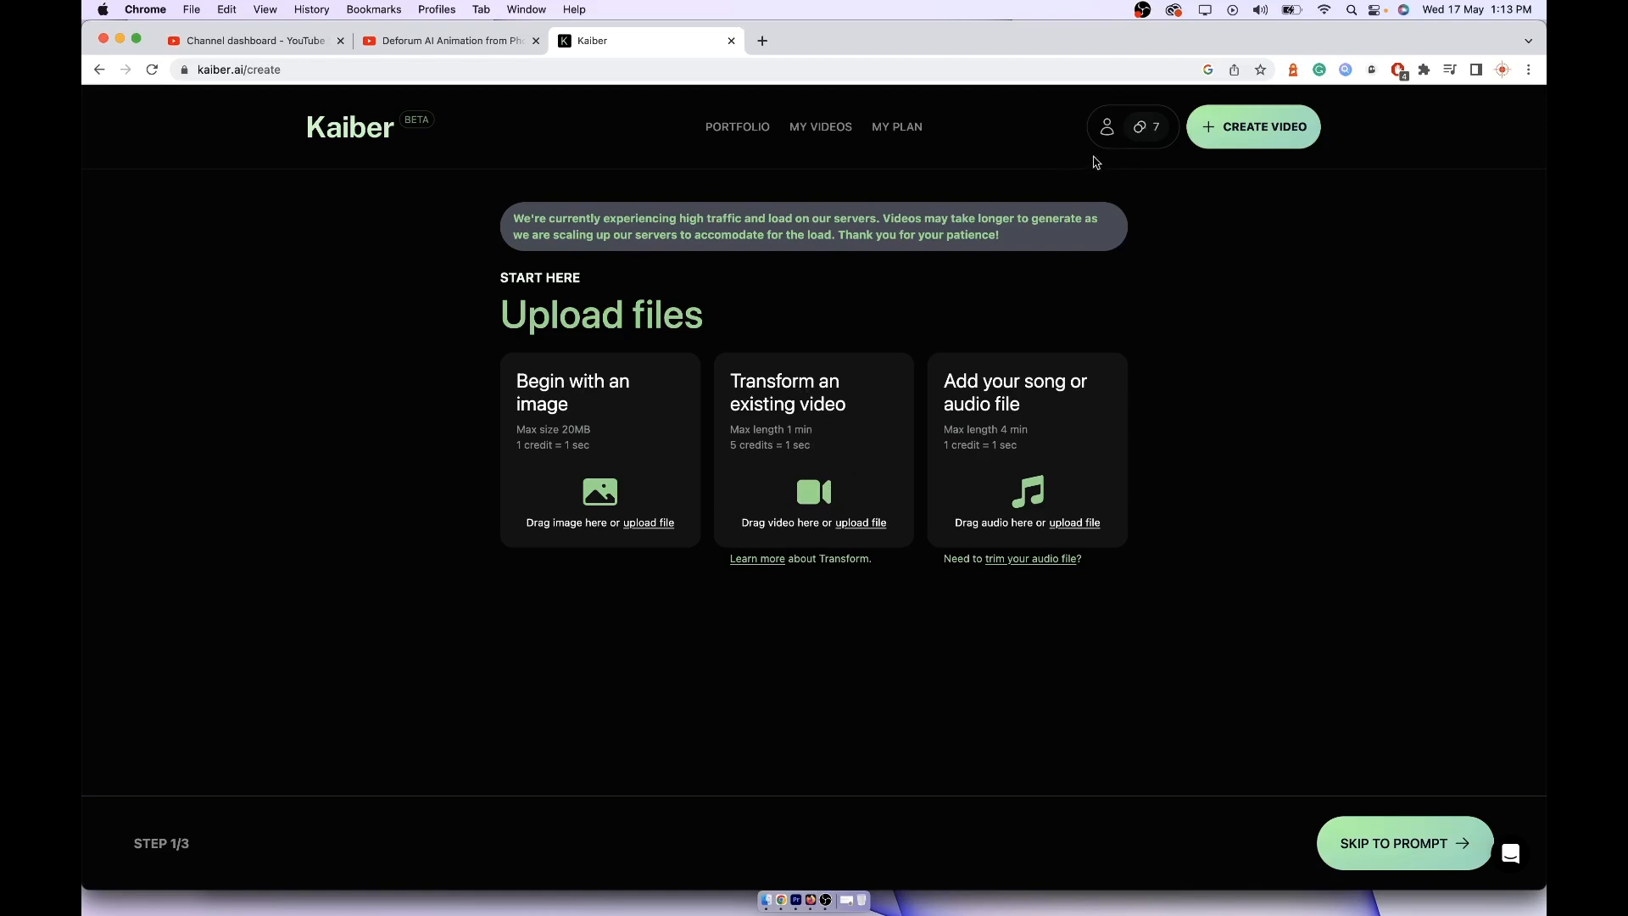
mouse_move(581, 532)
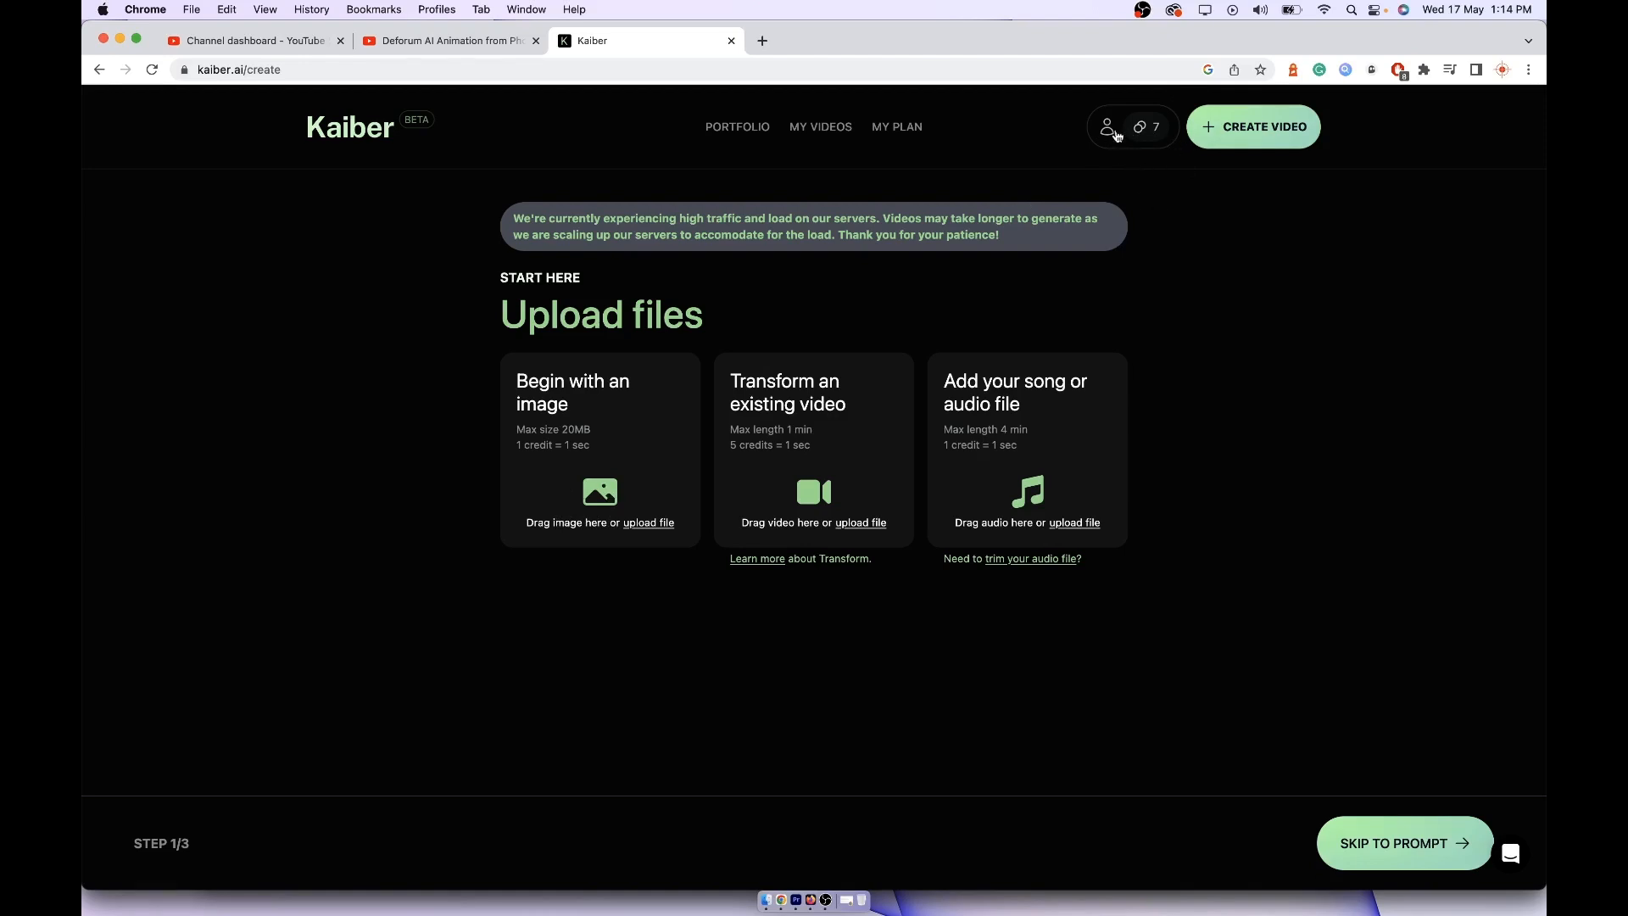
Step: Upload the exported still as the starting image with a futuristic cyberpunk city as subject
left_click(1107, 127)
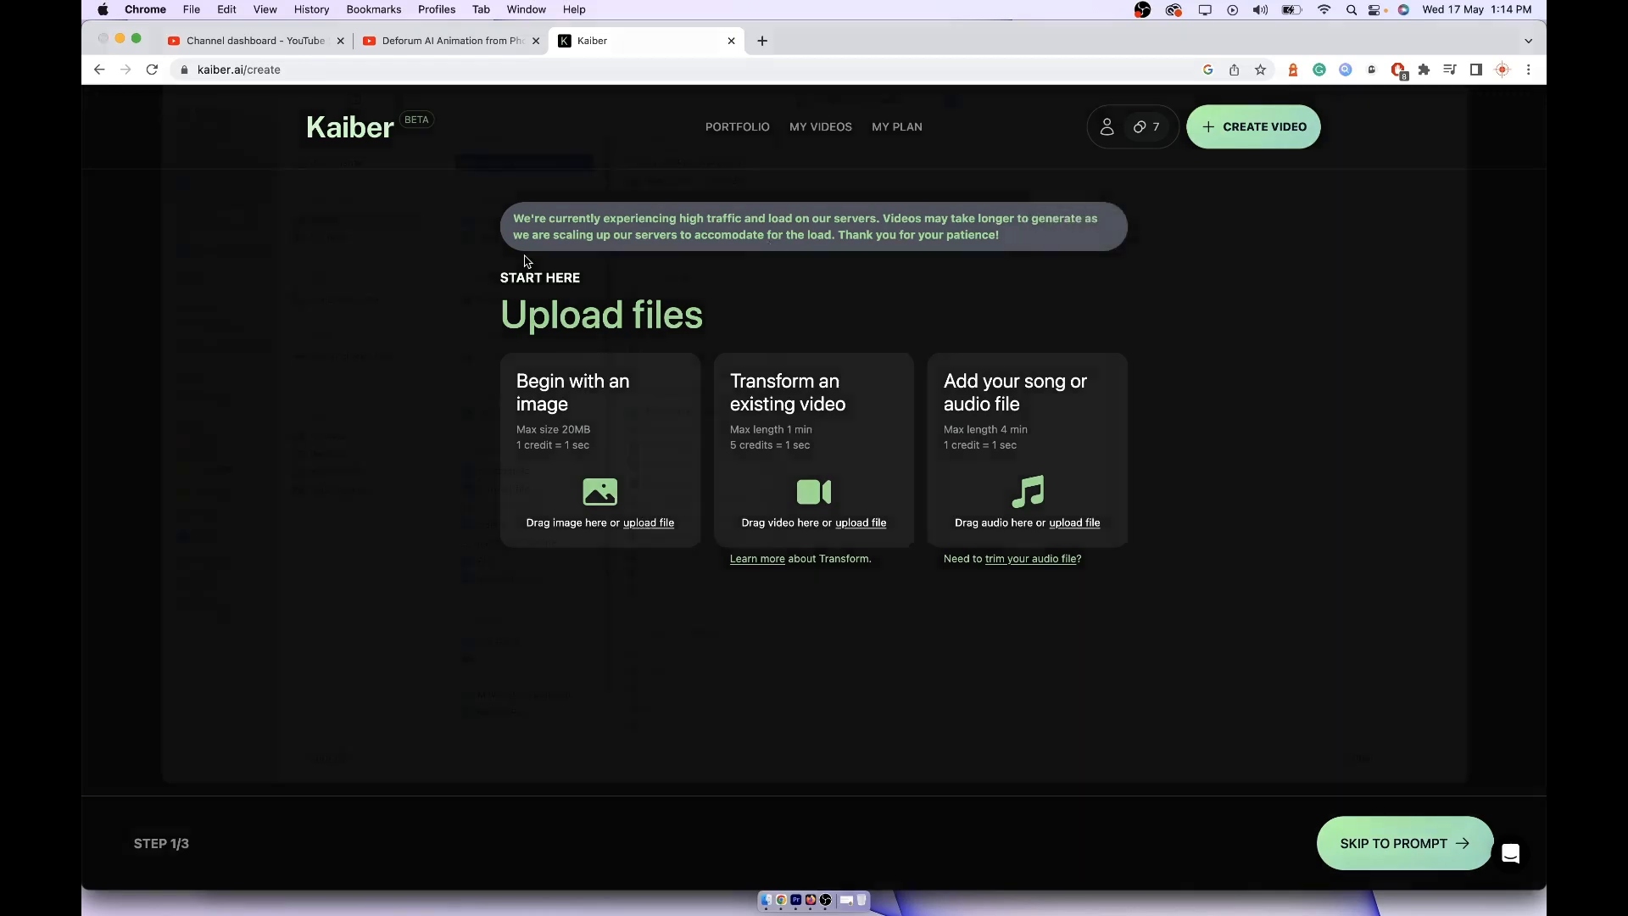
left_click(648, 522)
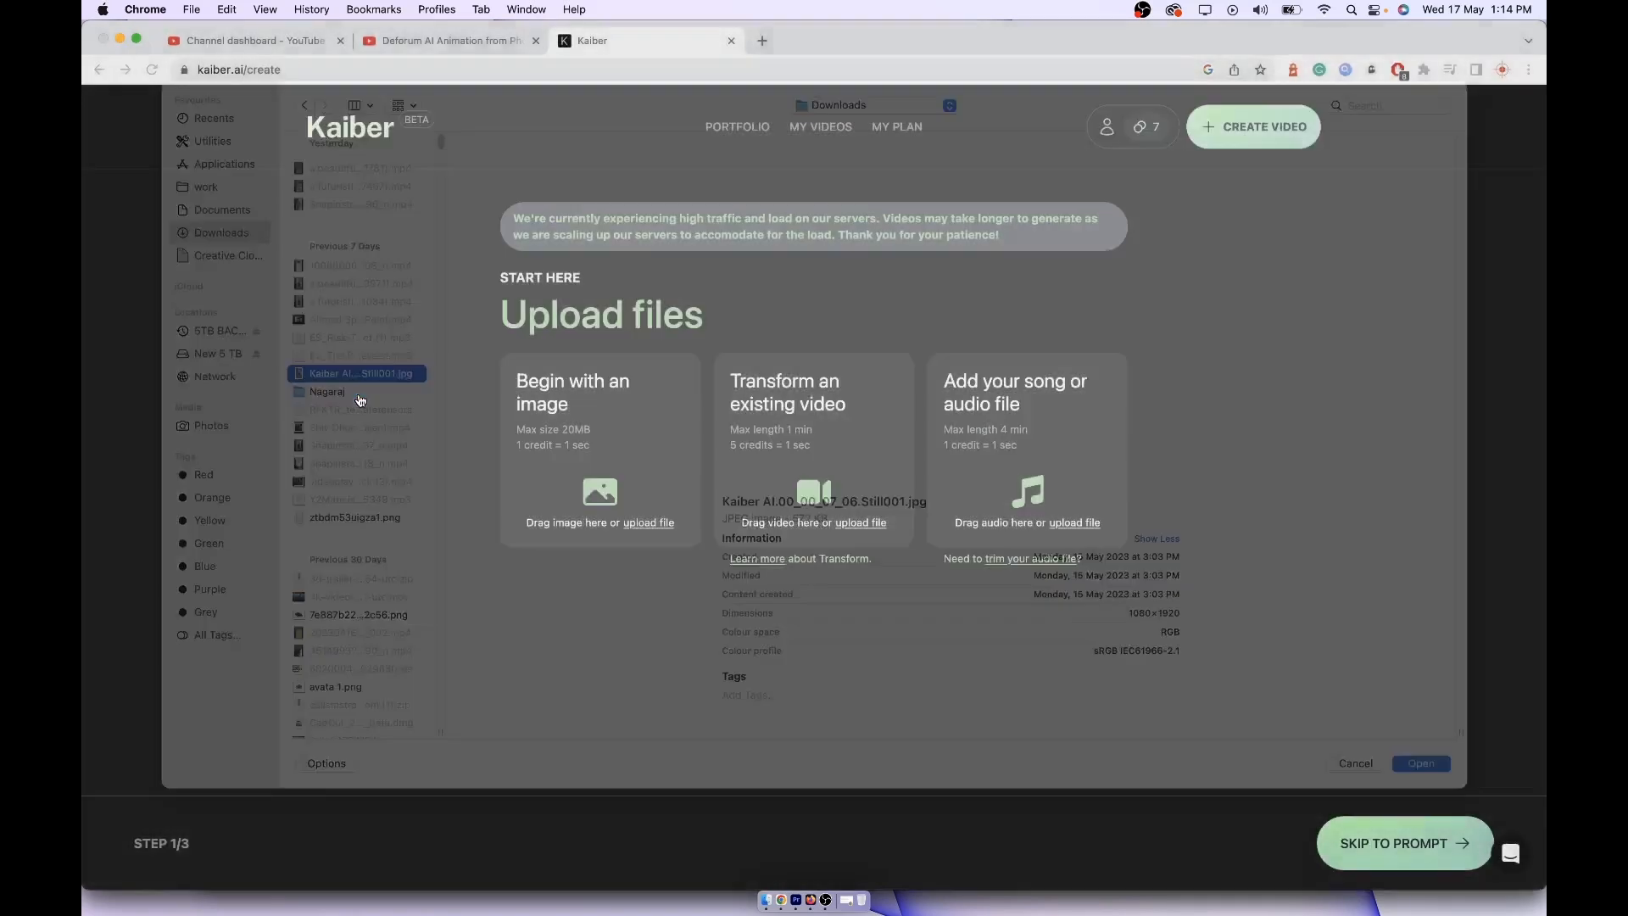
left_click(1419, 761)
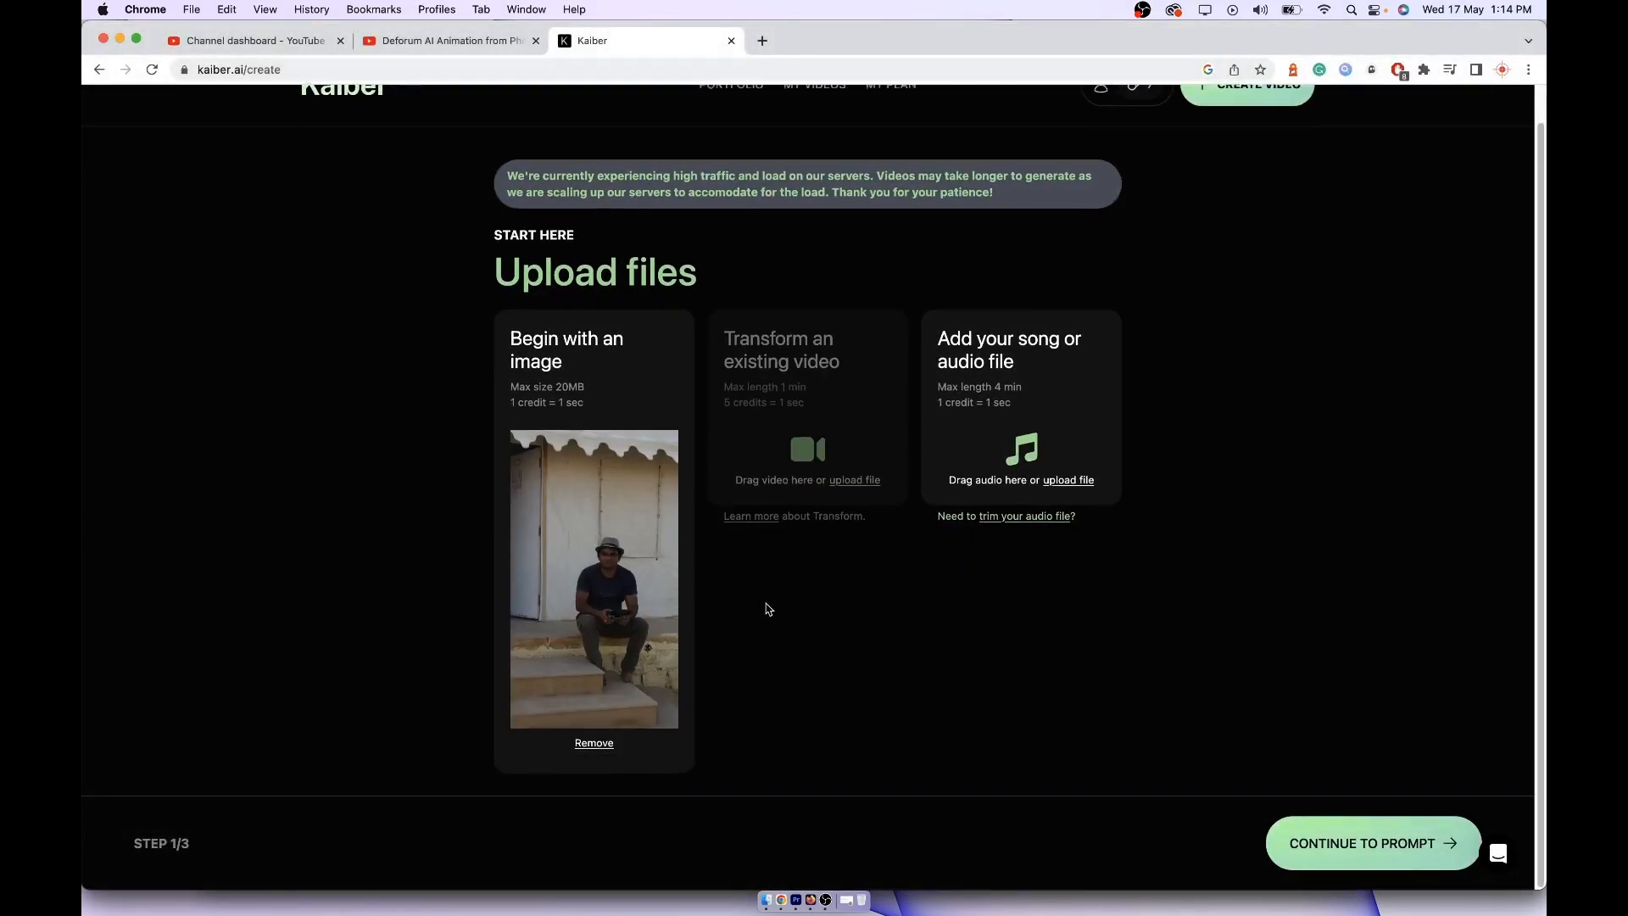
left_click(1371, 842)
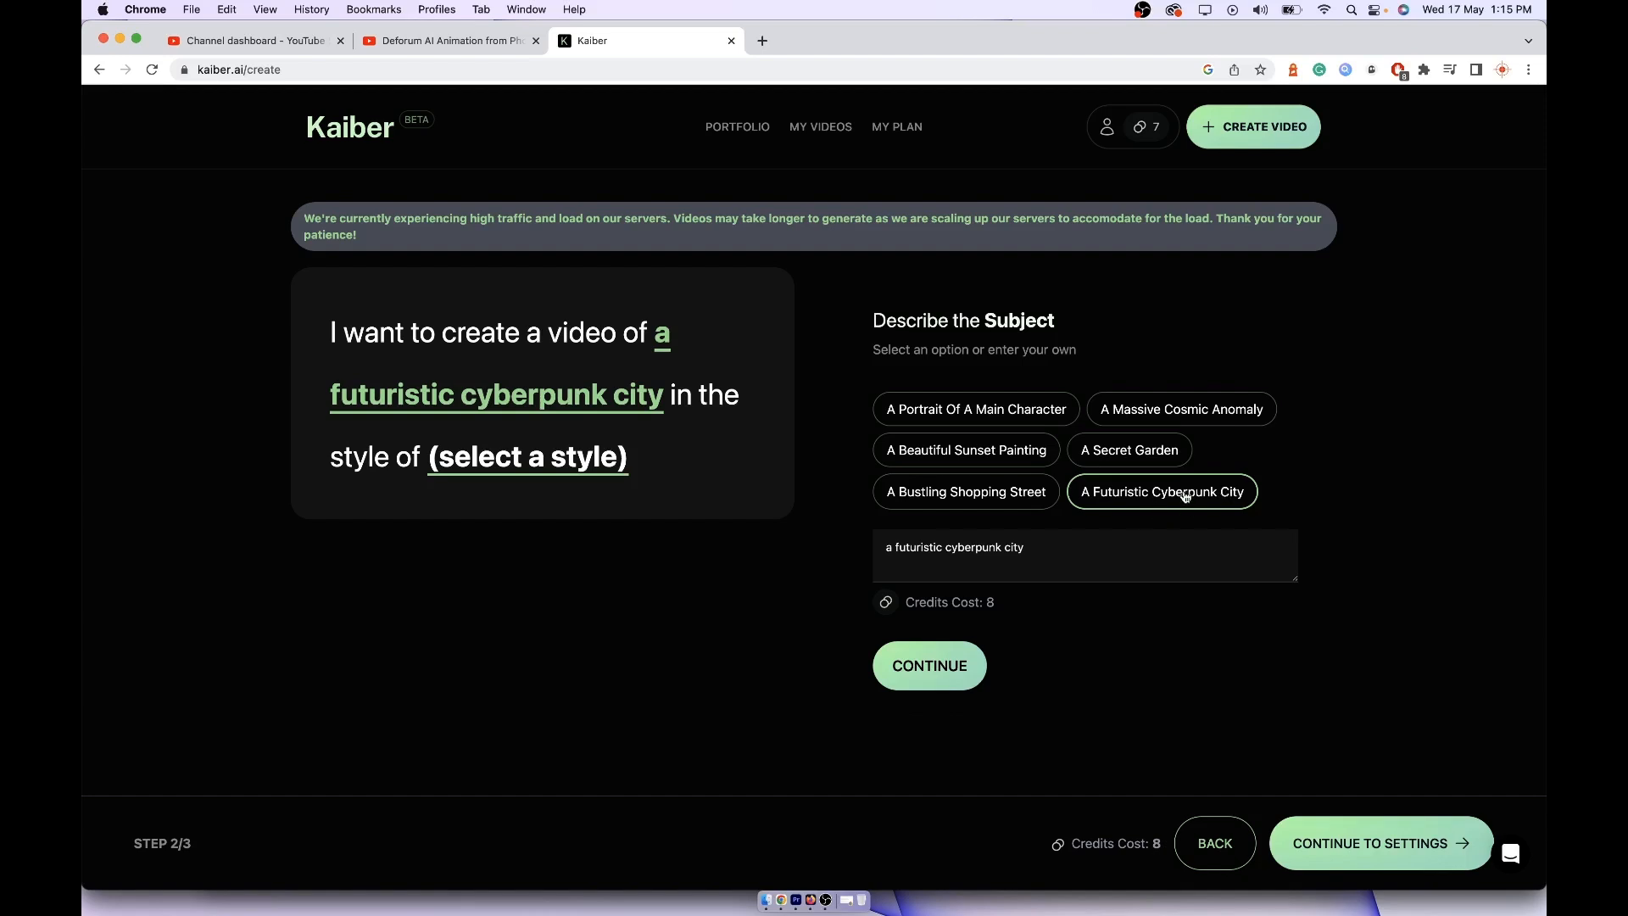
mouse_move(959, 456)
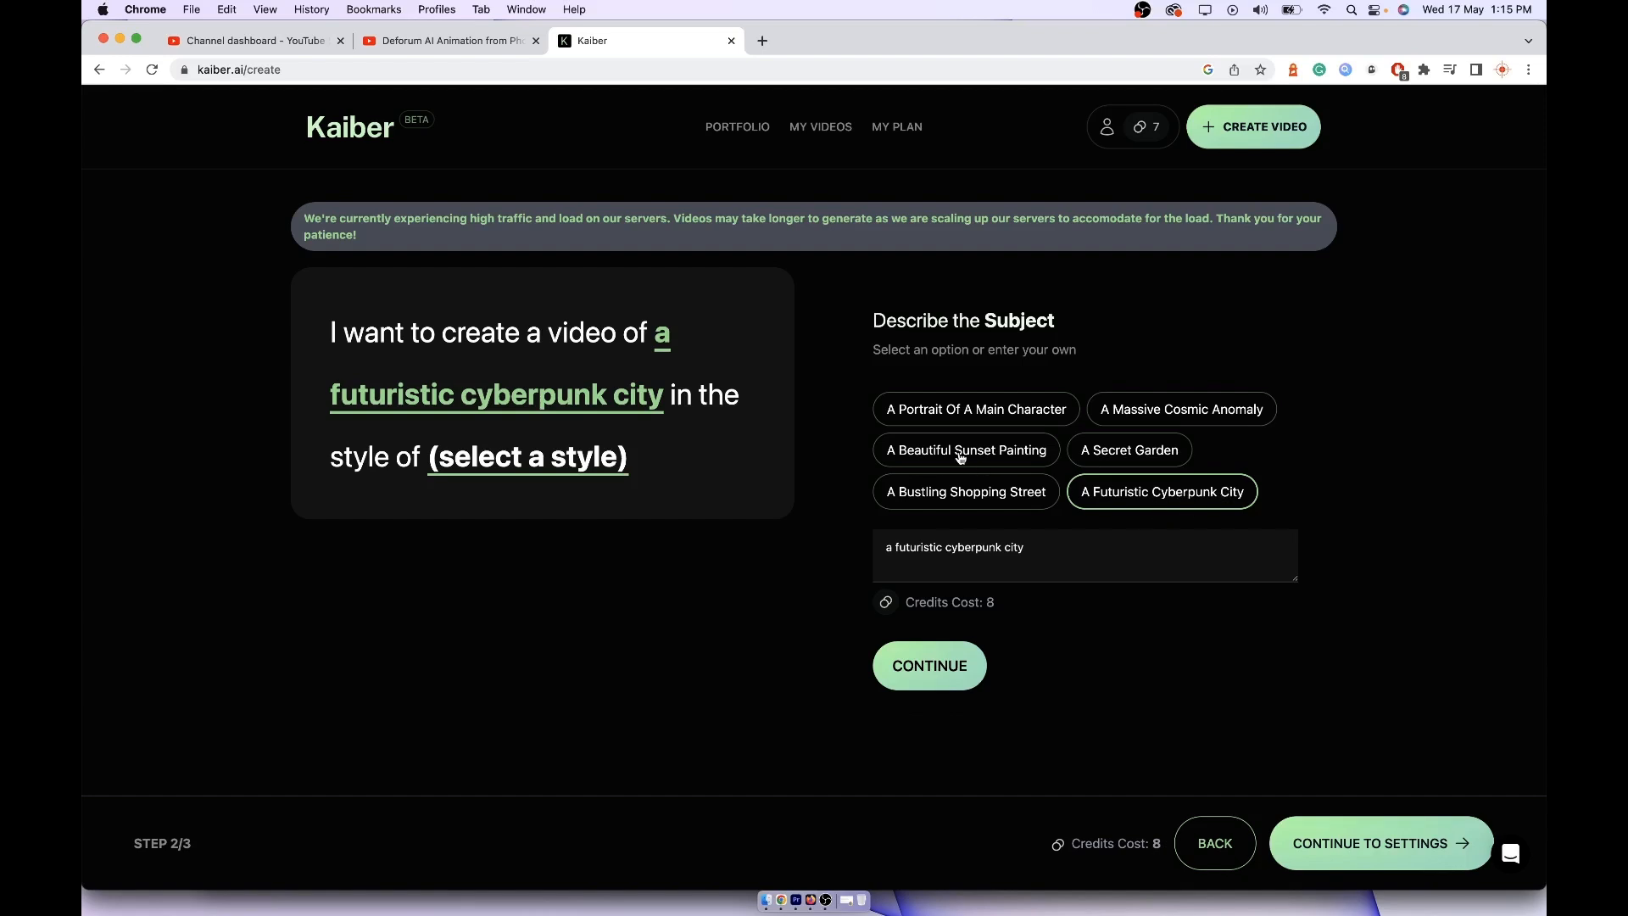
mouse_move(1129, 464)
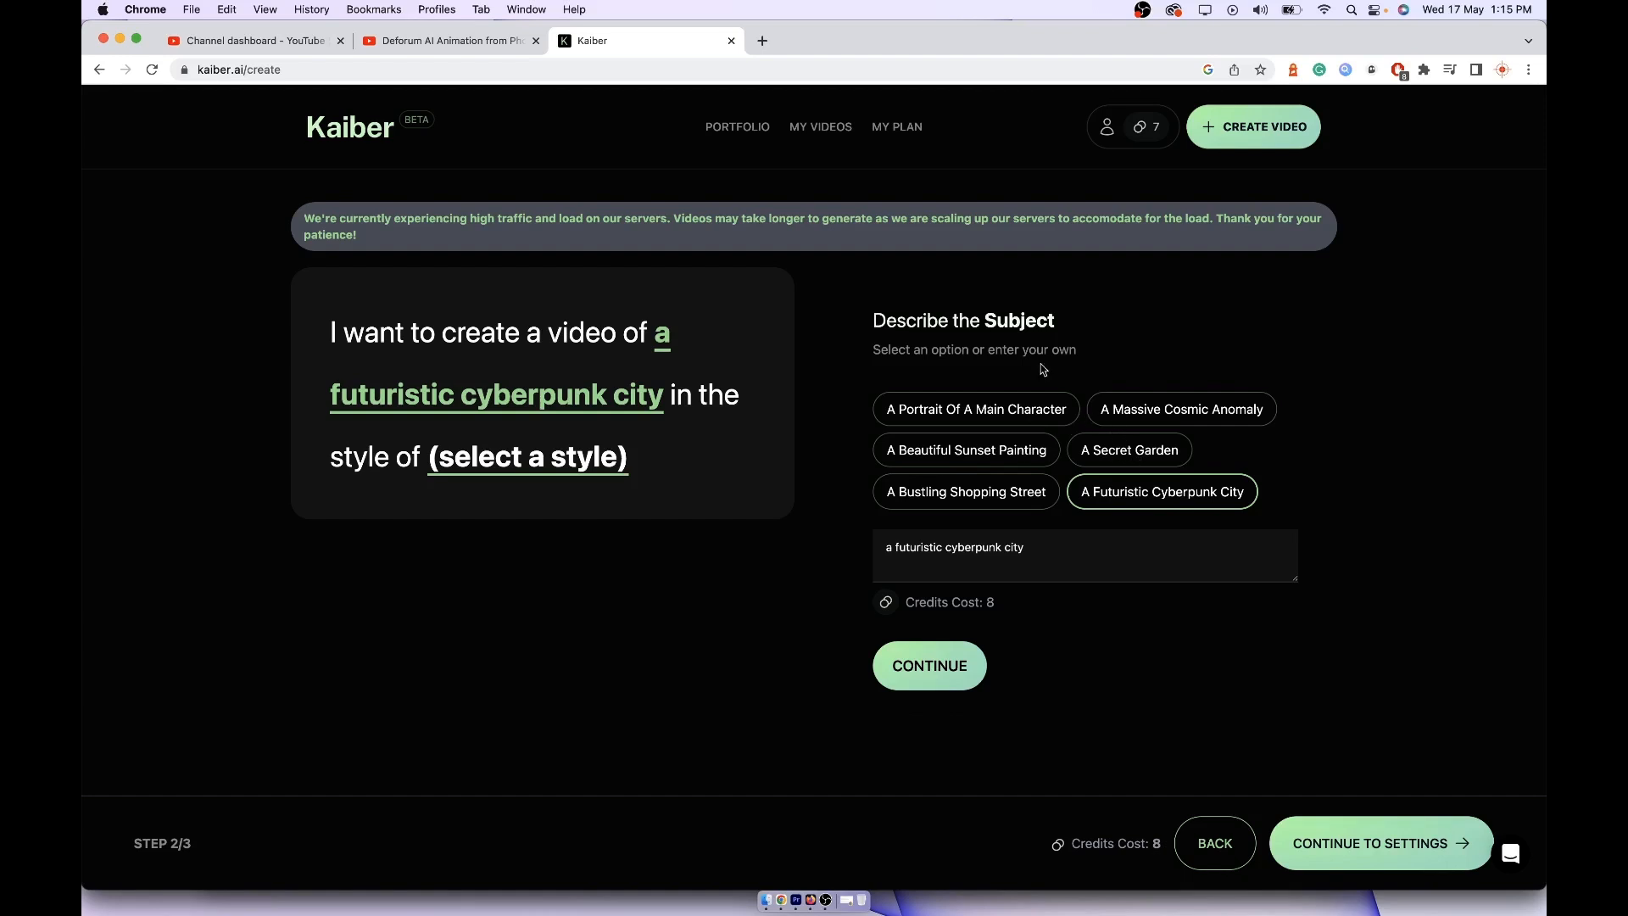
left_click(927, 665)
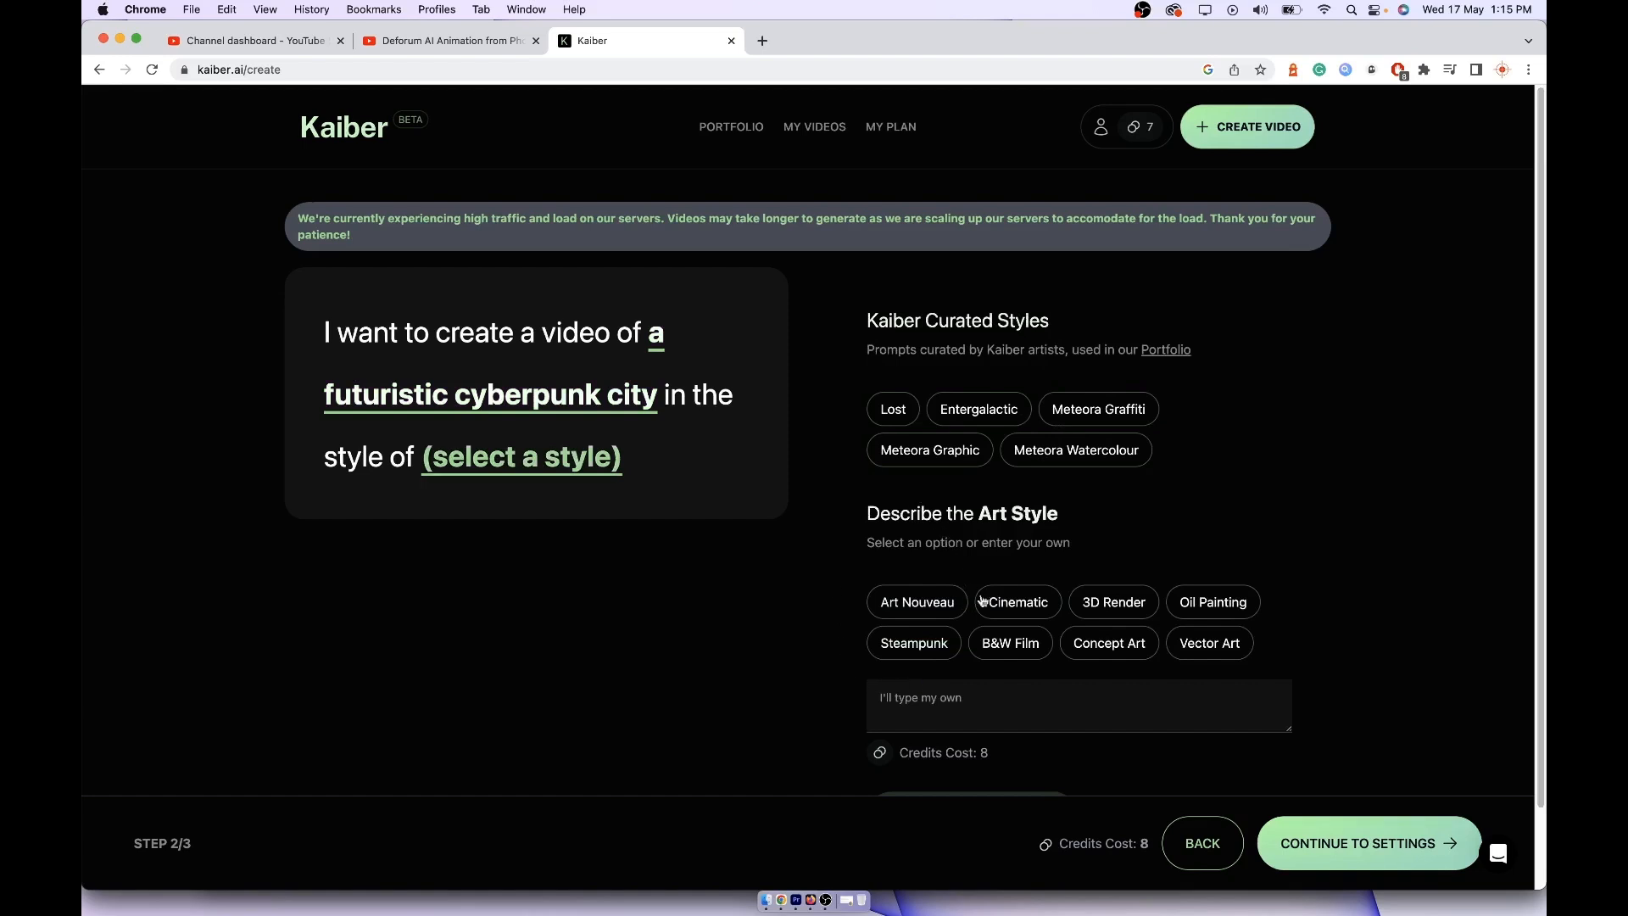
Step: Choose a preset retrofuturistic Lofi steampunk art style and reach the settings step
left_click(912, 643)
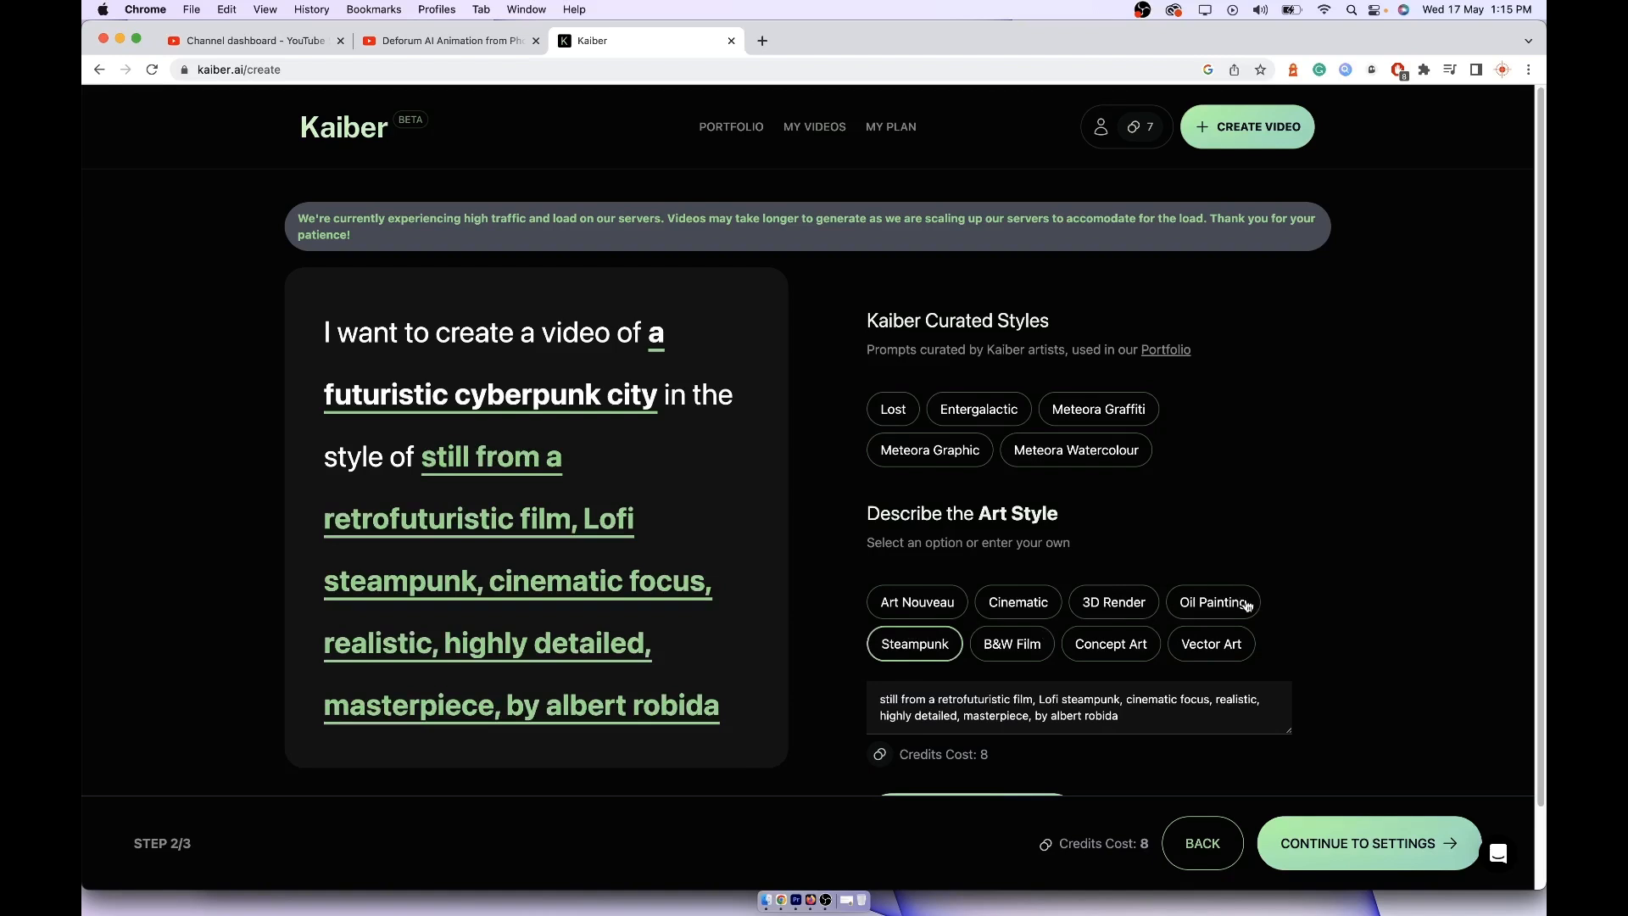
mouse_move(1279, 634)
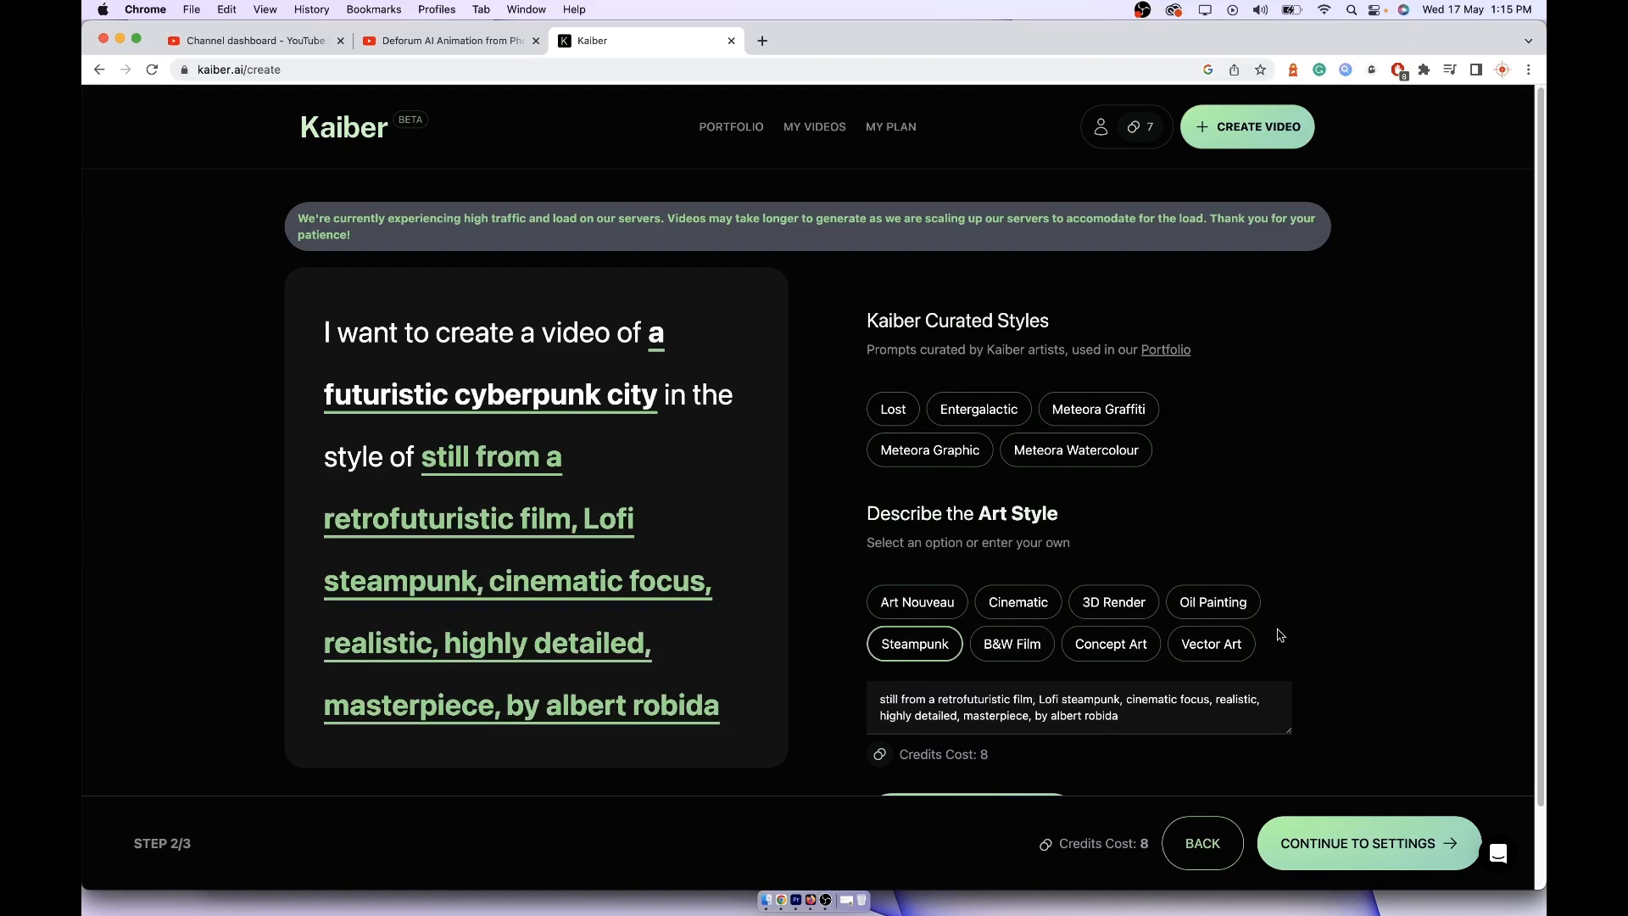
left_click(1368, 842)
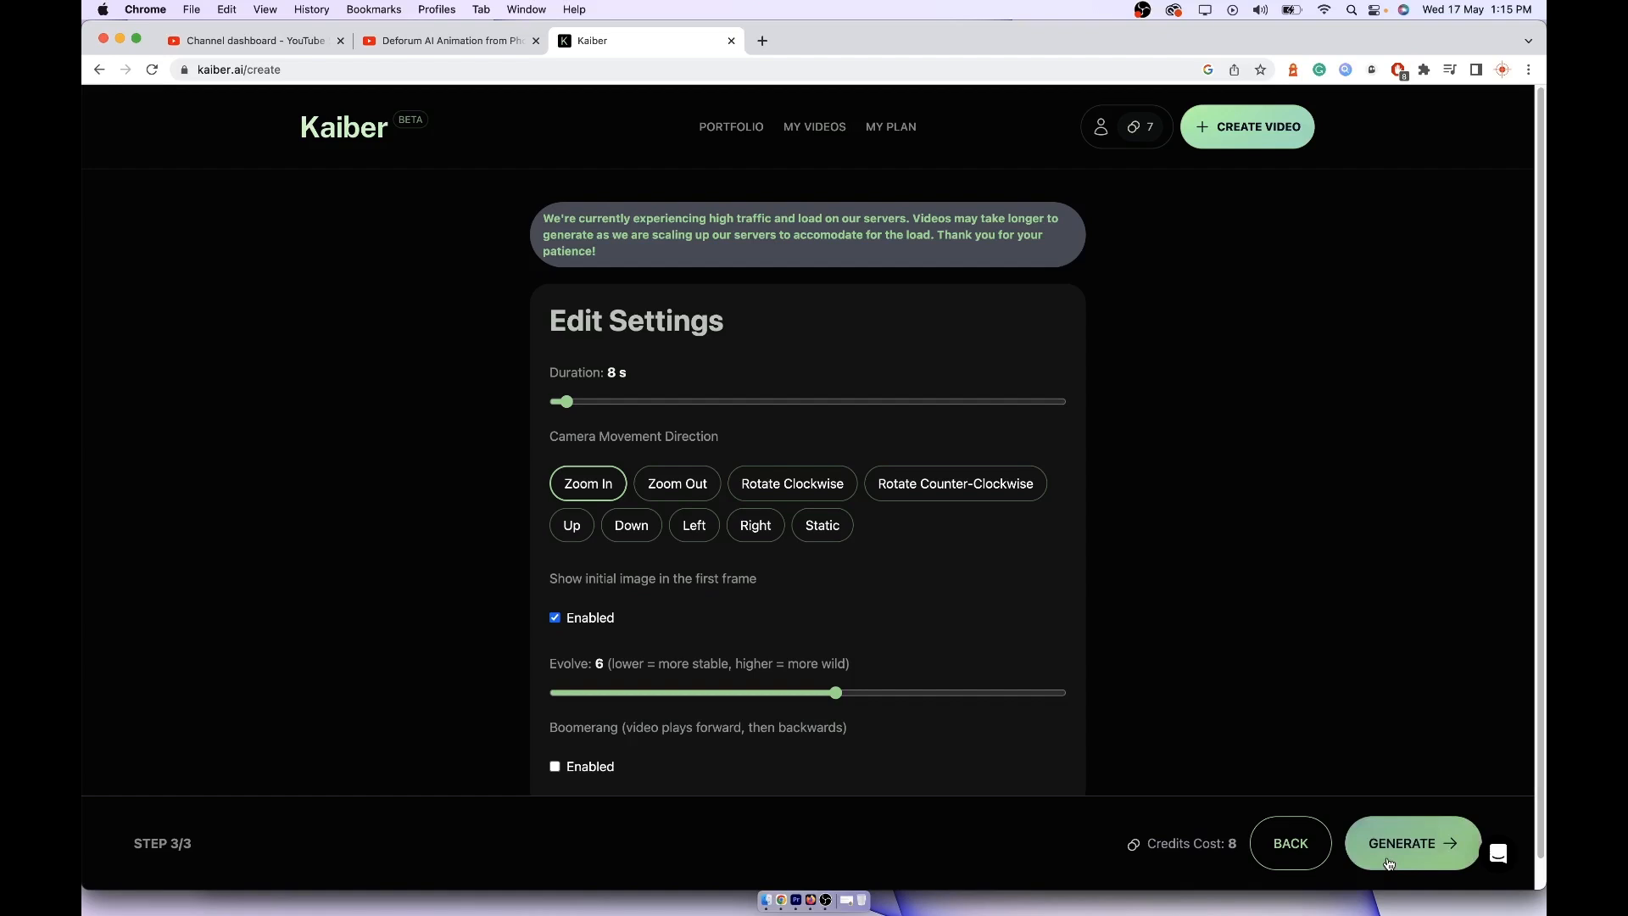
left_click(1289, 843)
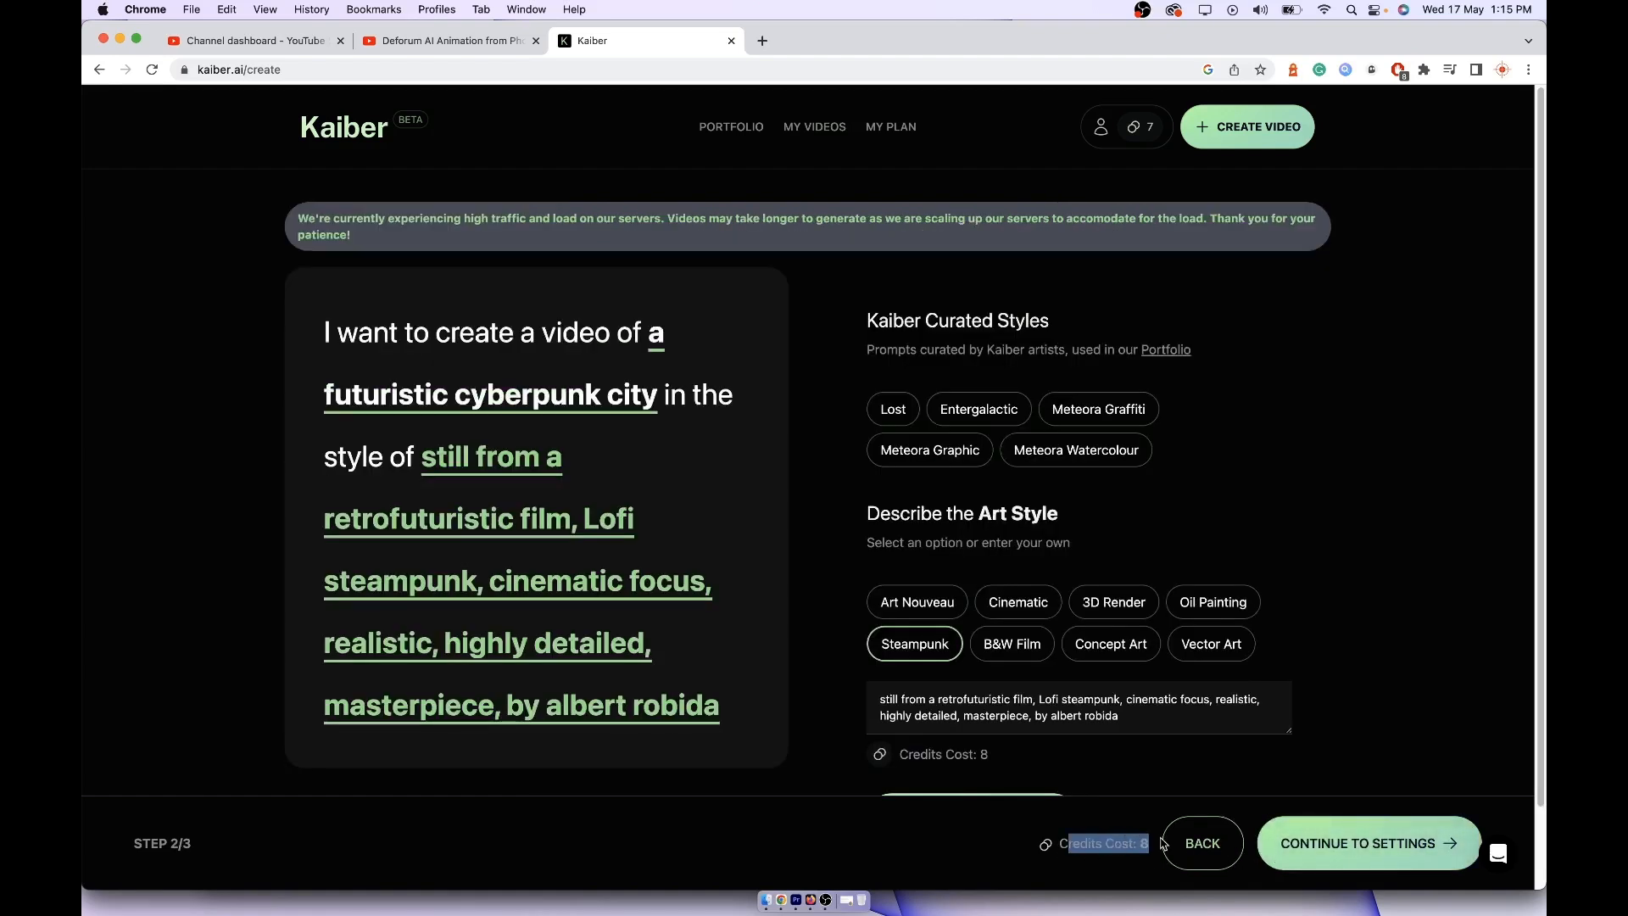
left_click(1366, 843)
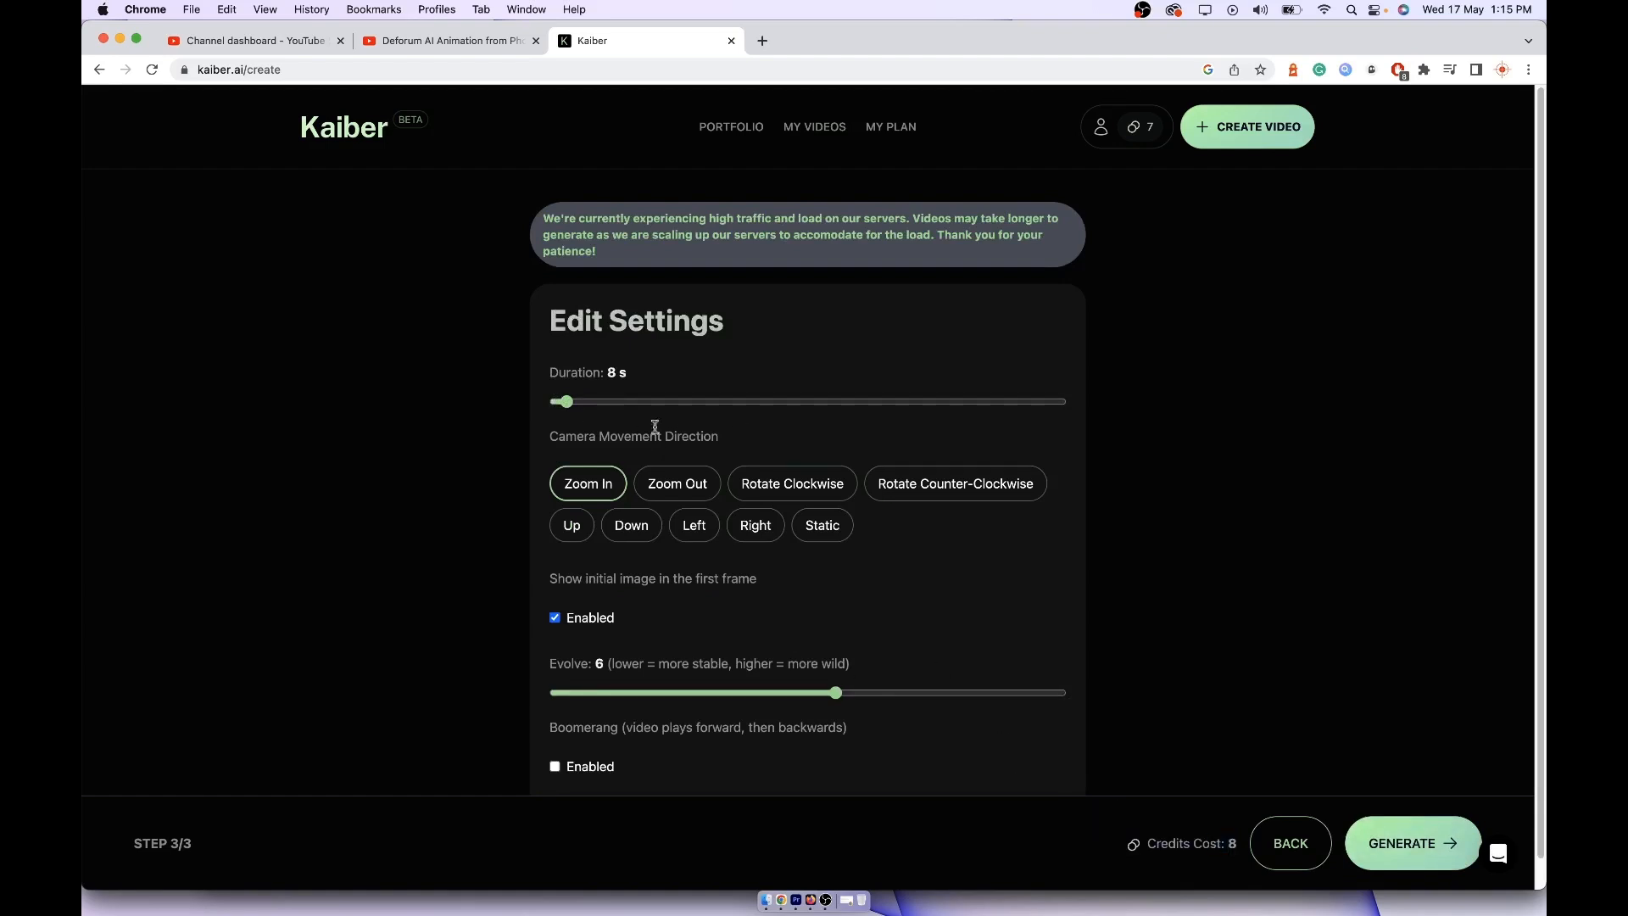
Step: Set the video duration slider to 8 seconds
left_click_drag(563, 402, 615, 402)
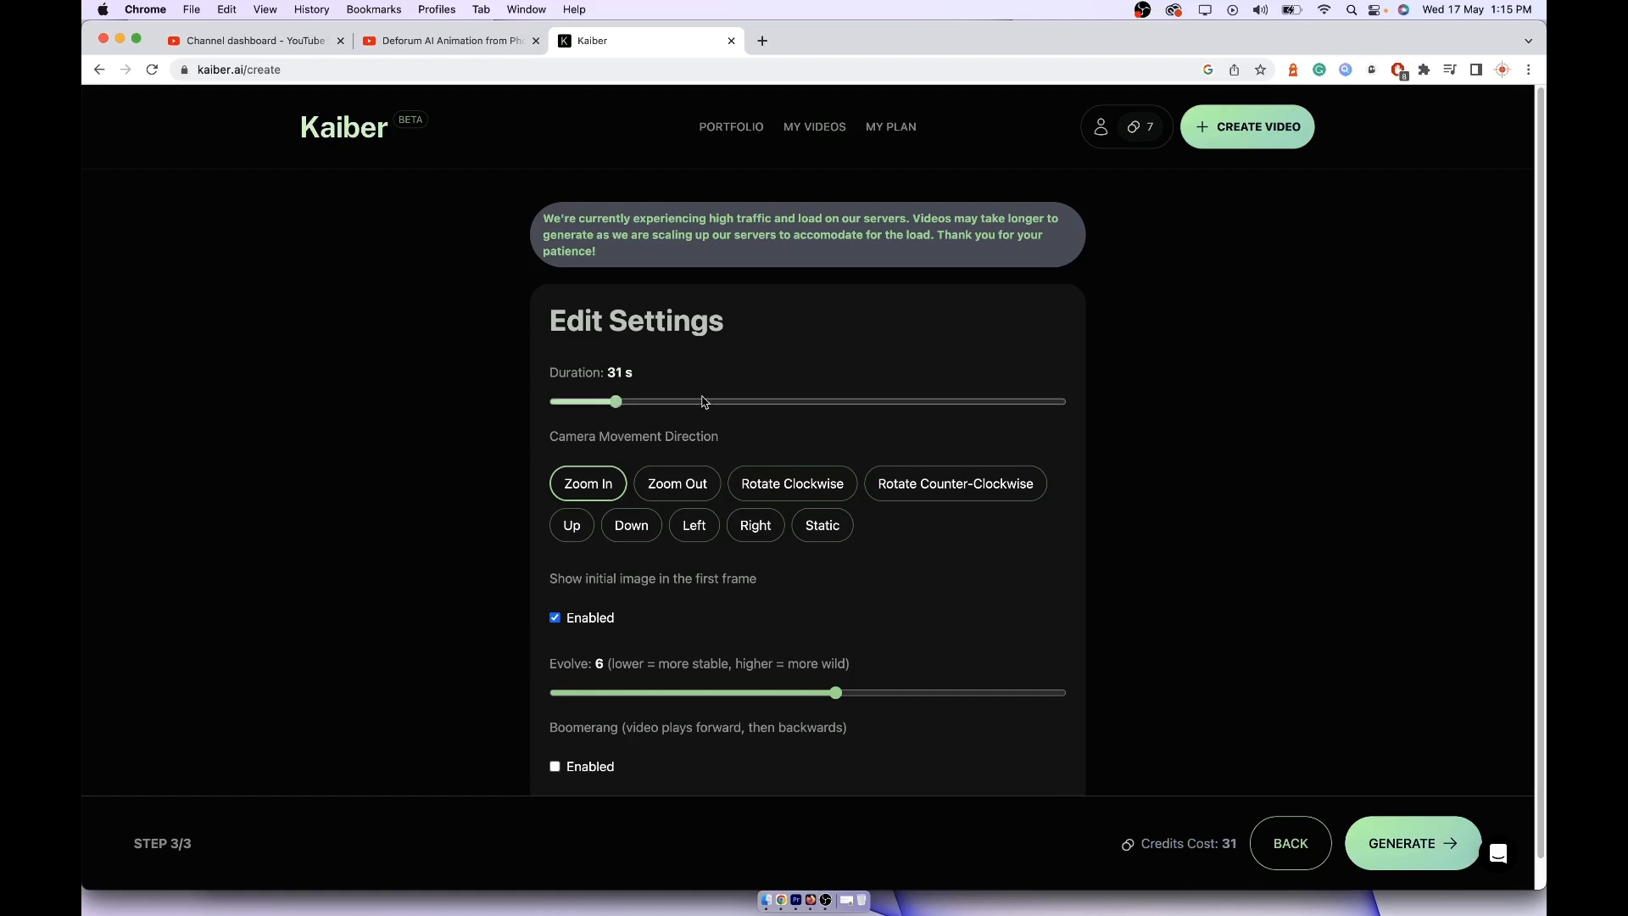
left_click_drag(617, 400, 566, 401)
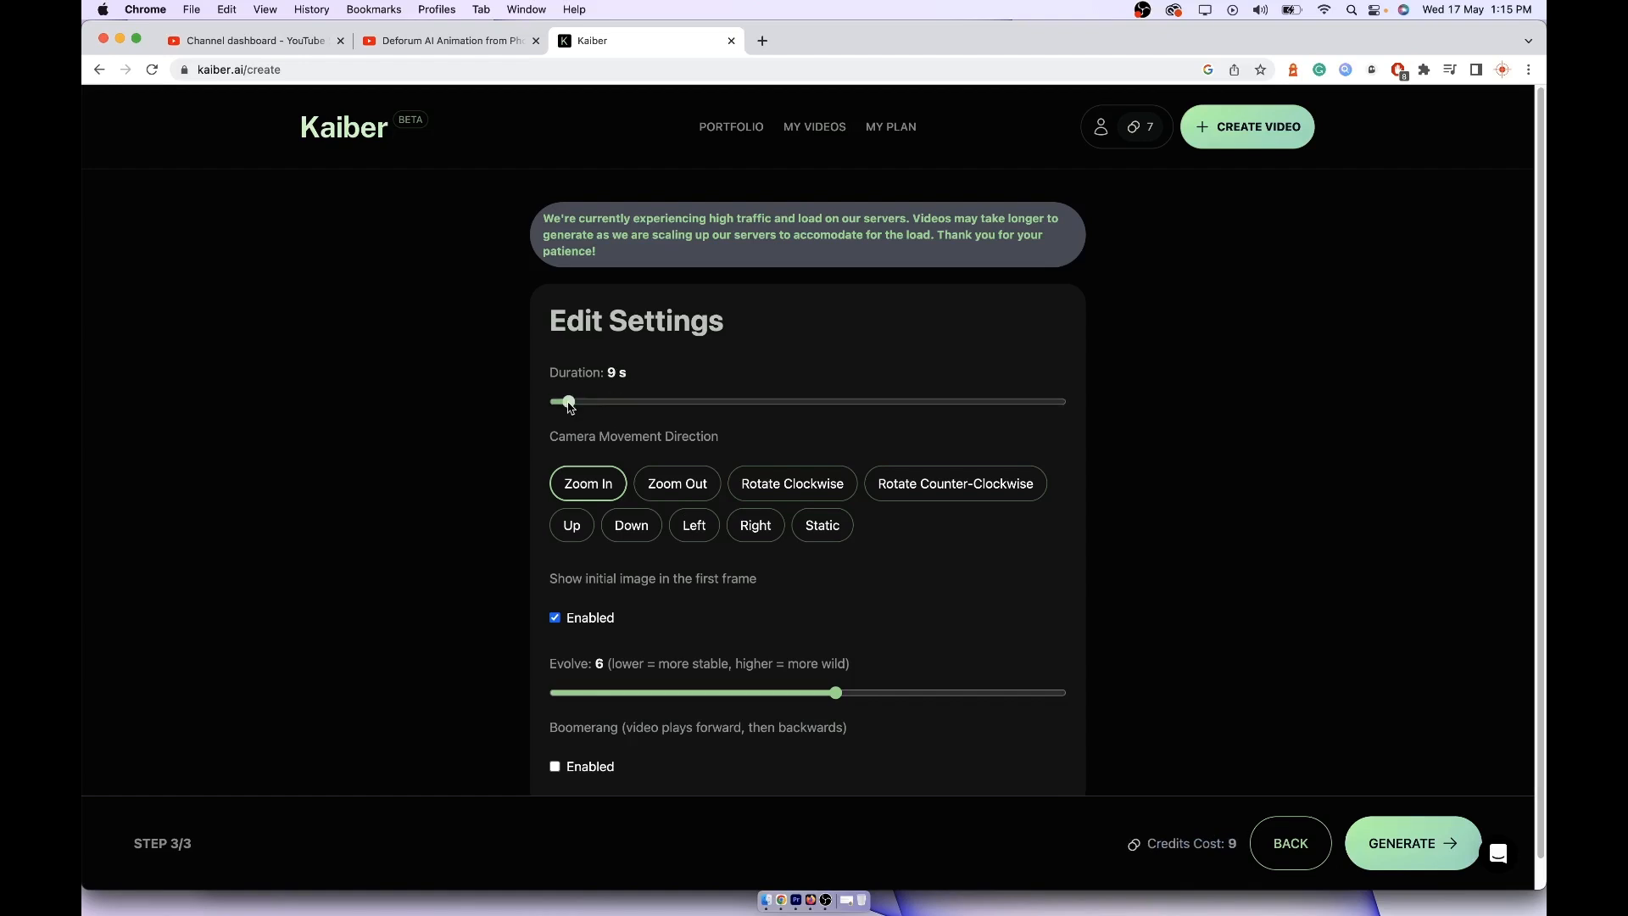
left_click_drag(568, 402, 563, 402)
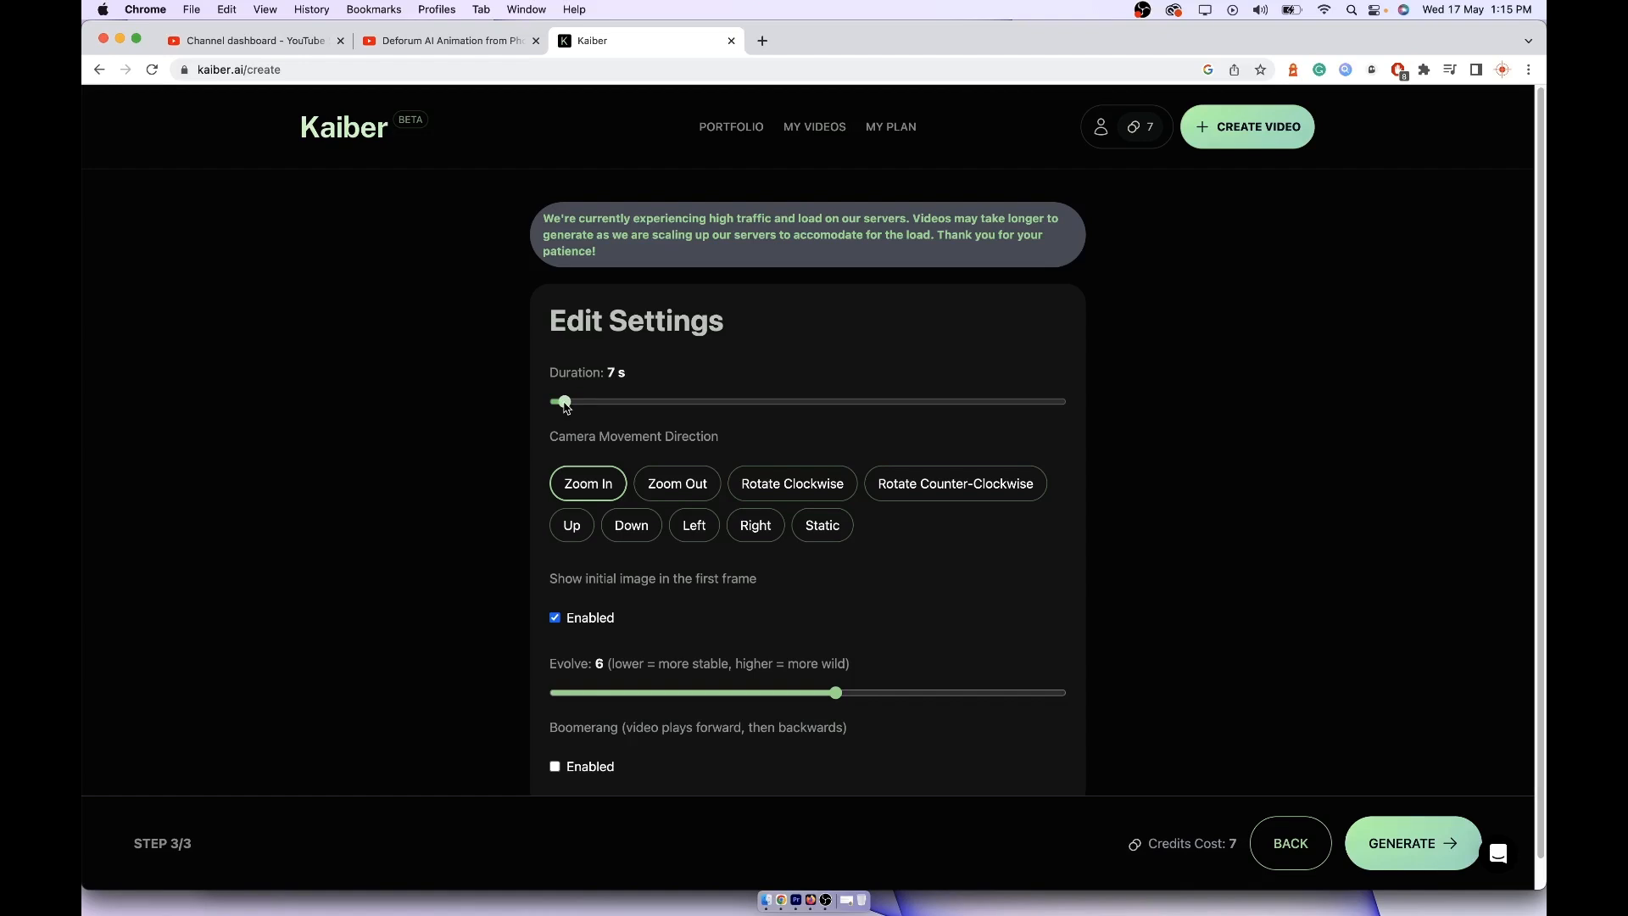
left_click_drag(563, 402, 570, 369)
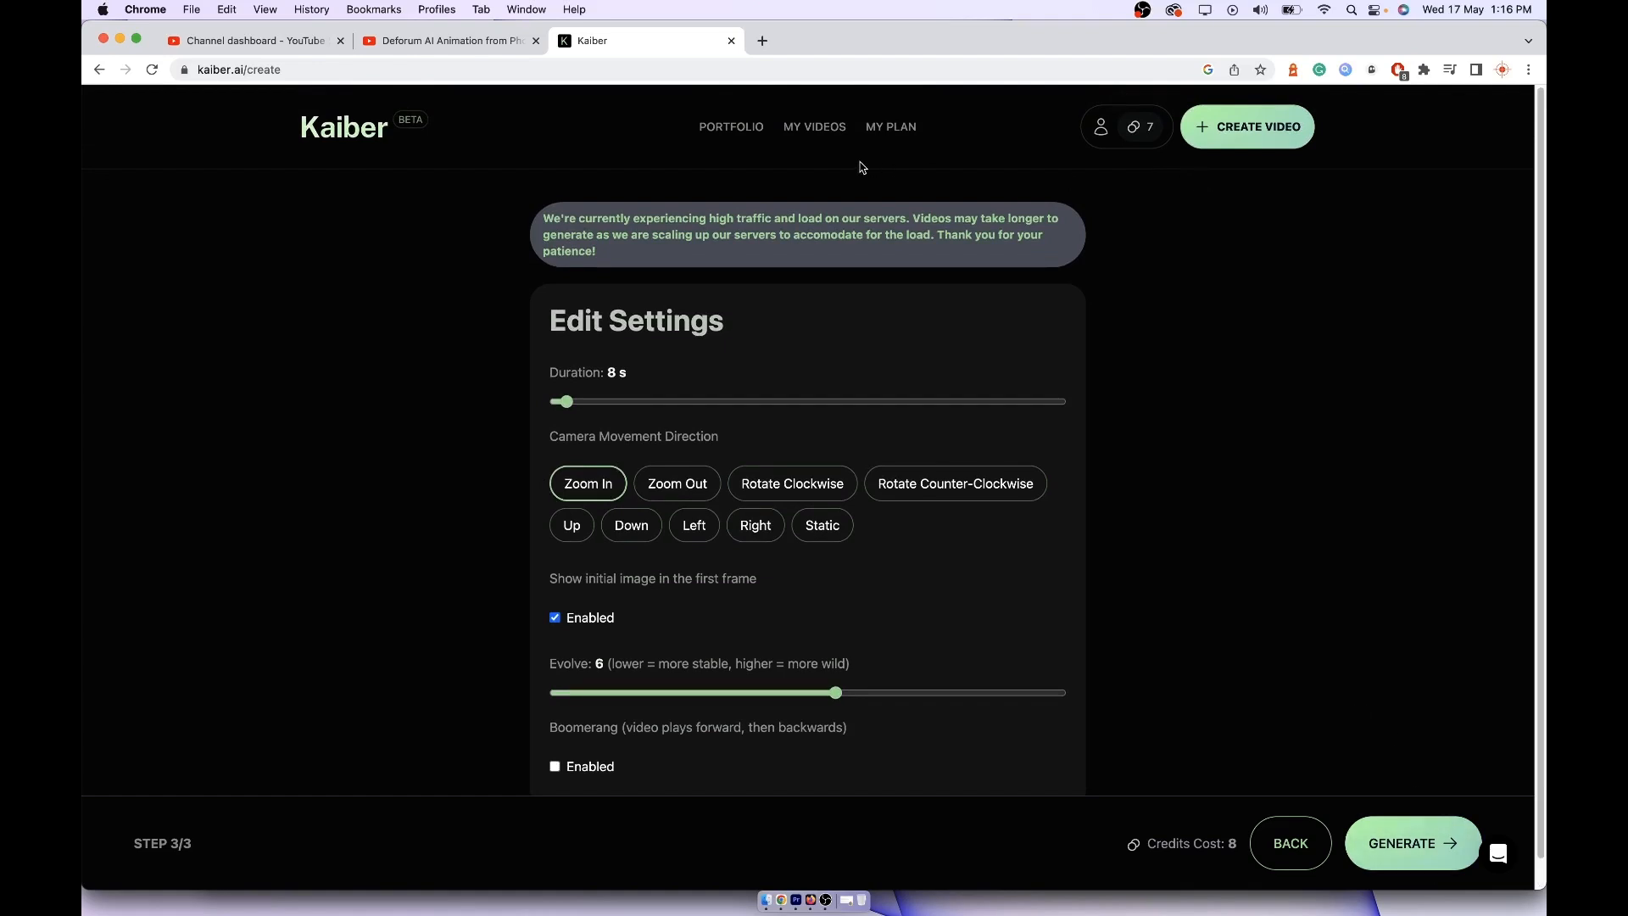
mouse_move(830, 155)
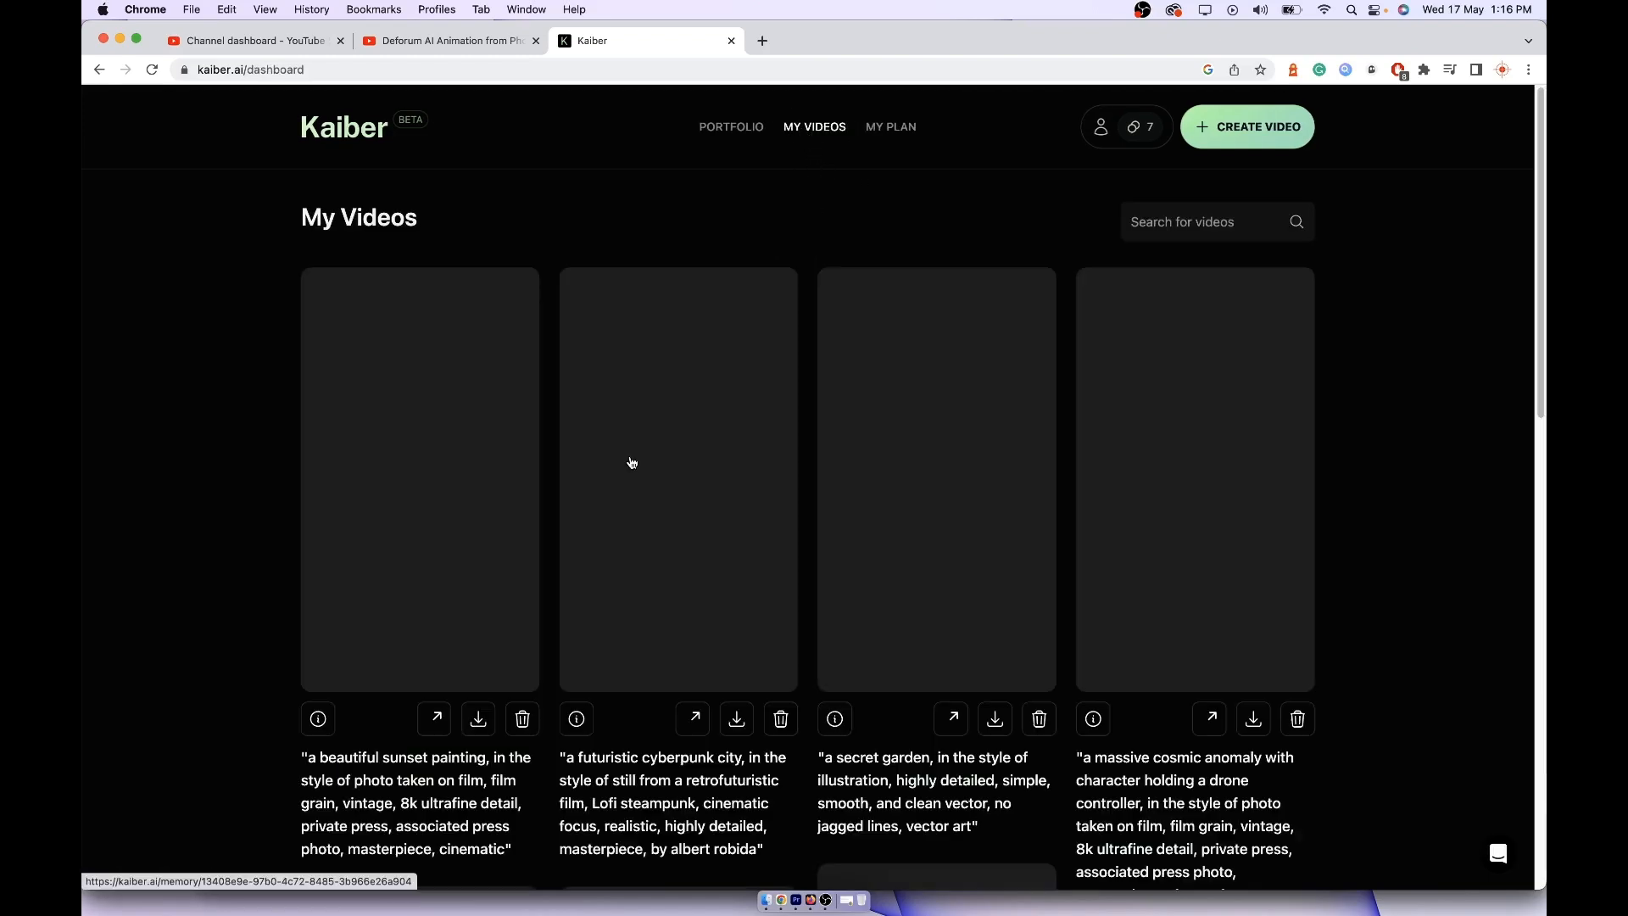
Step: Review the account's 7 credits and a 300-credit pack priced at $4.50
scroll("down", 3)
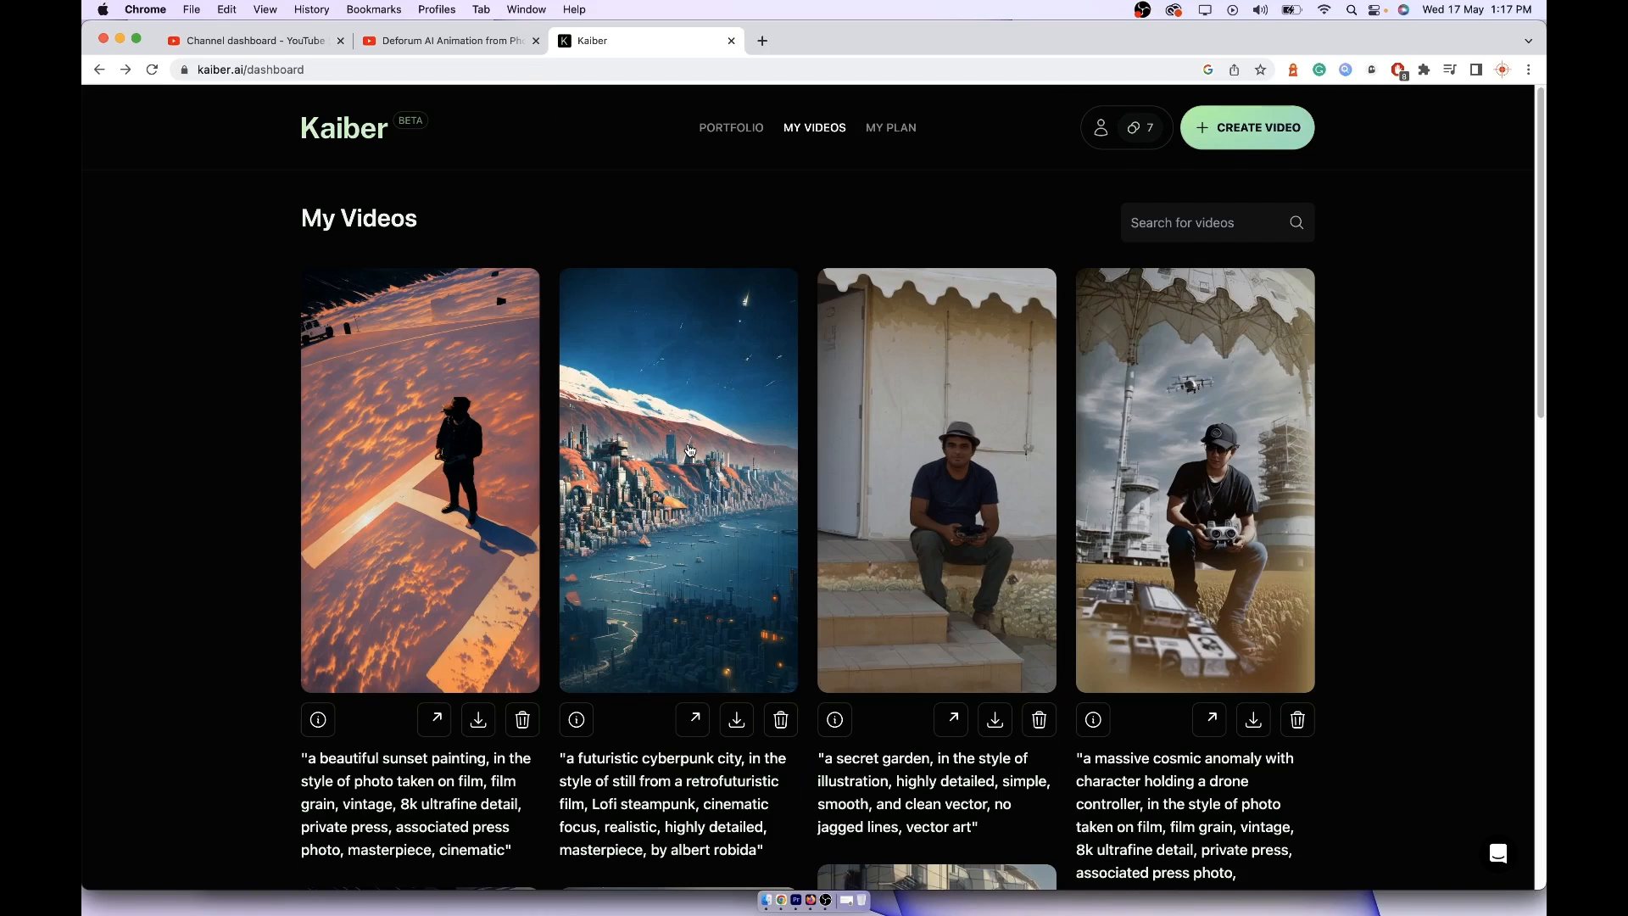
left_click(890, 127)
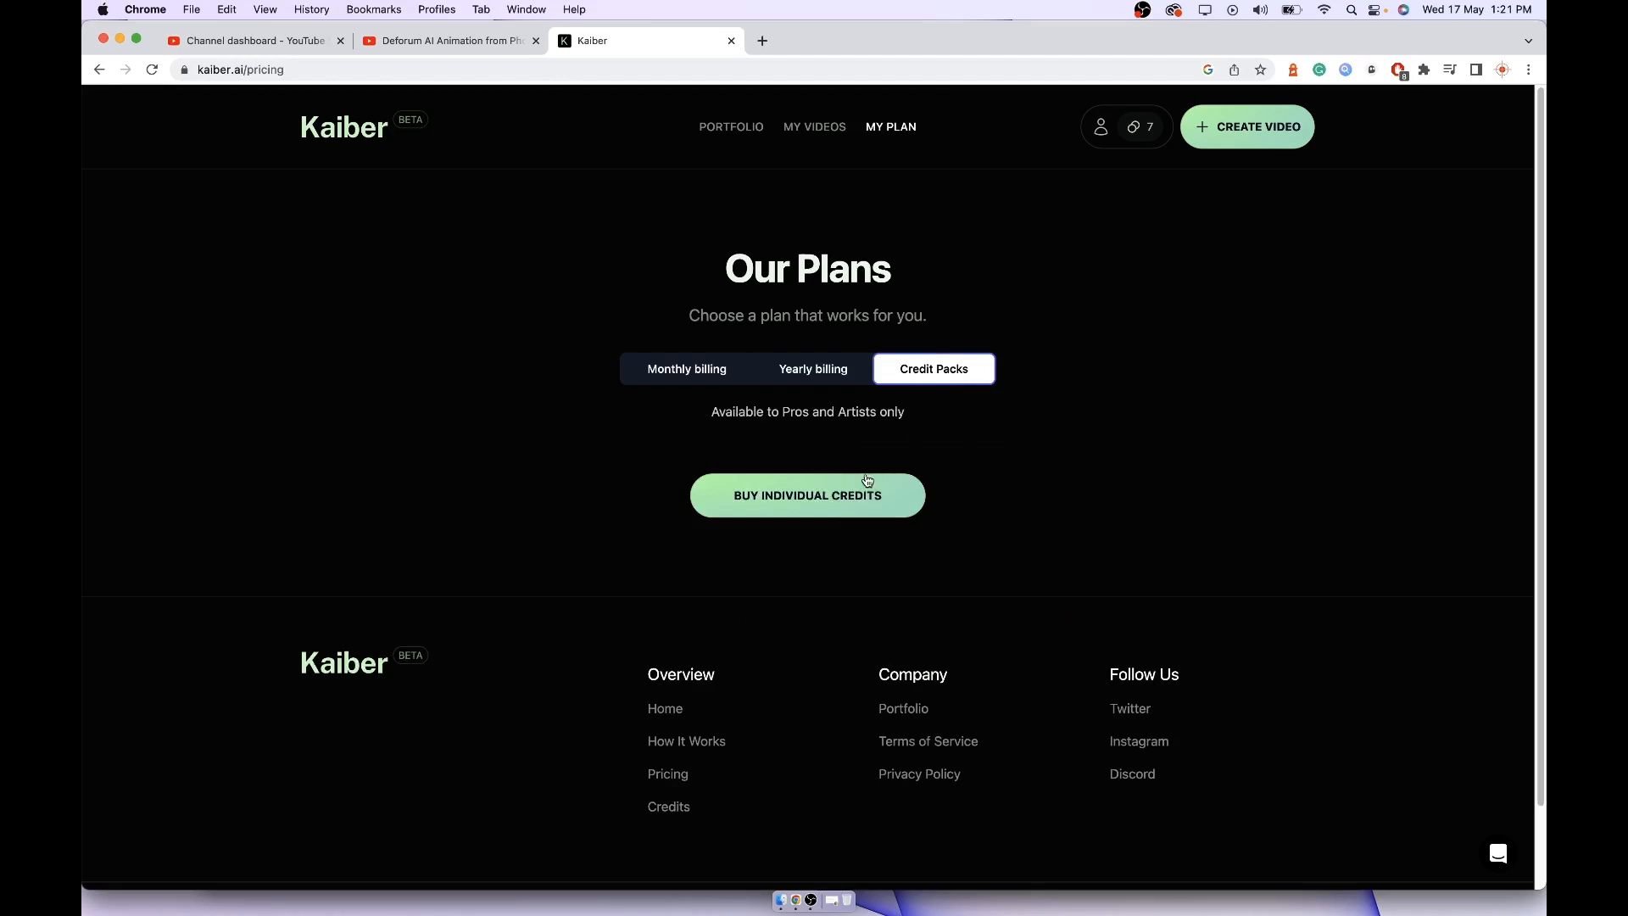
left_click(807, 496)
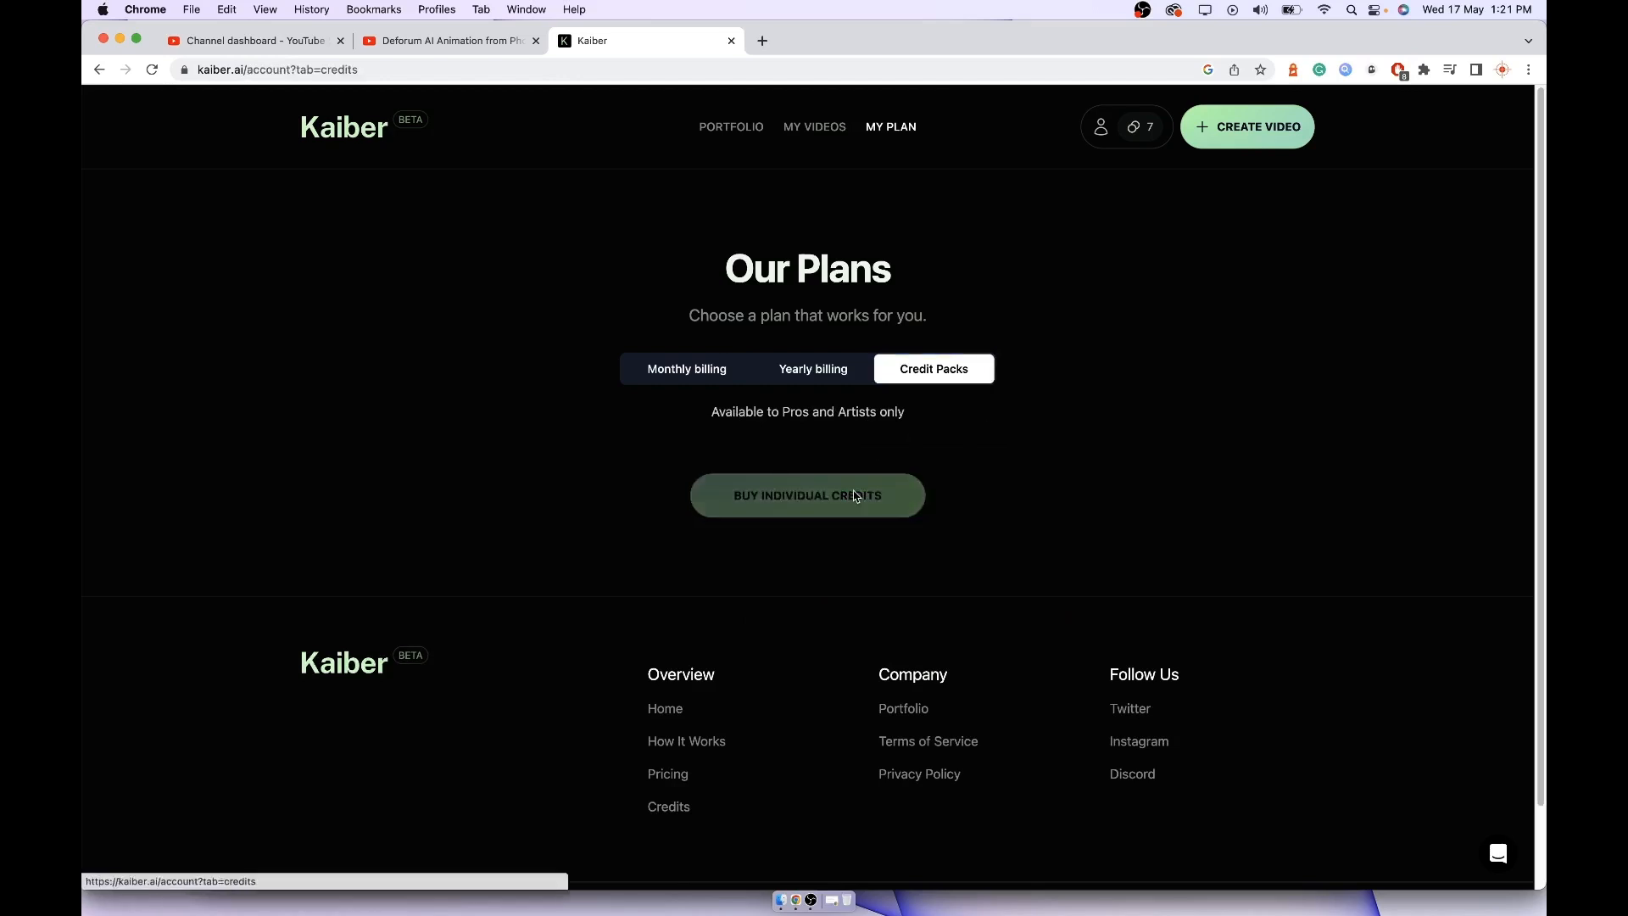
left_click(807, 495)
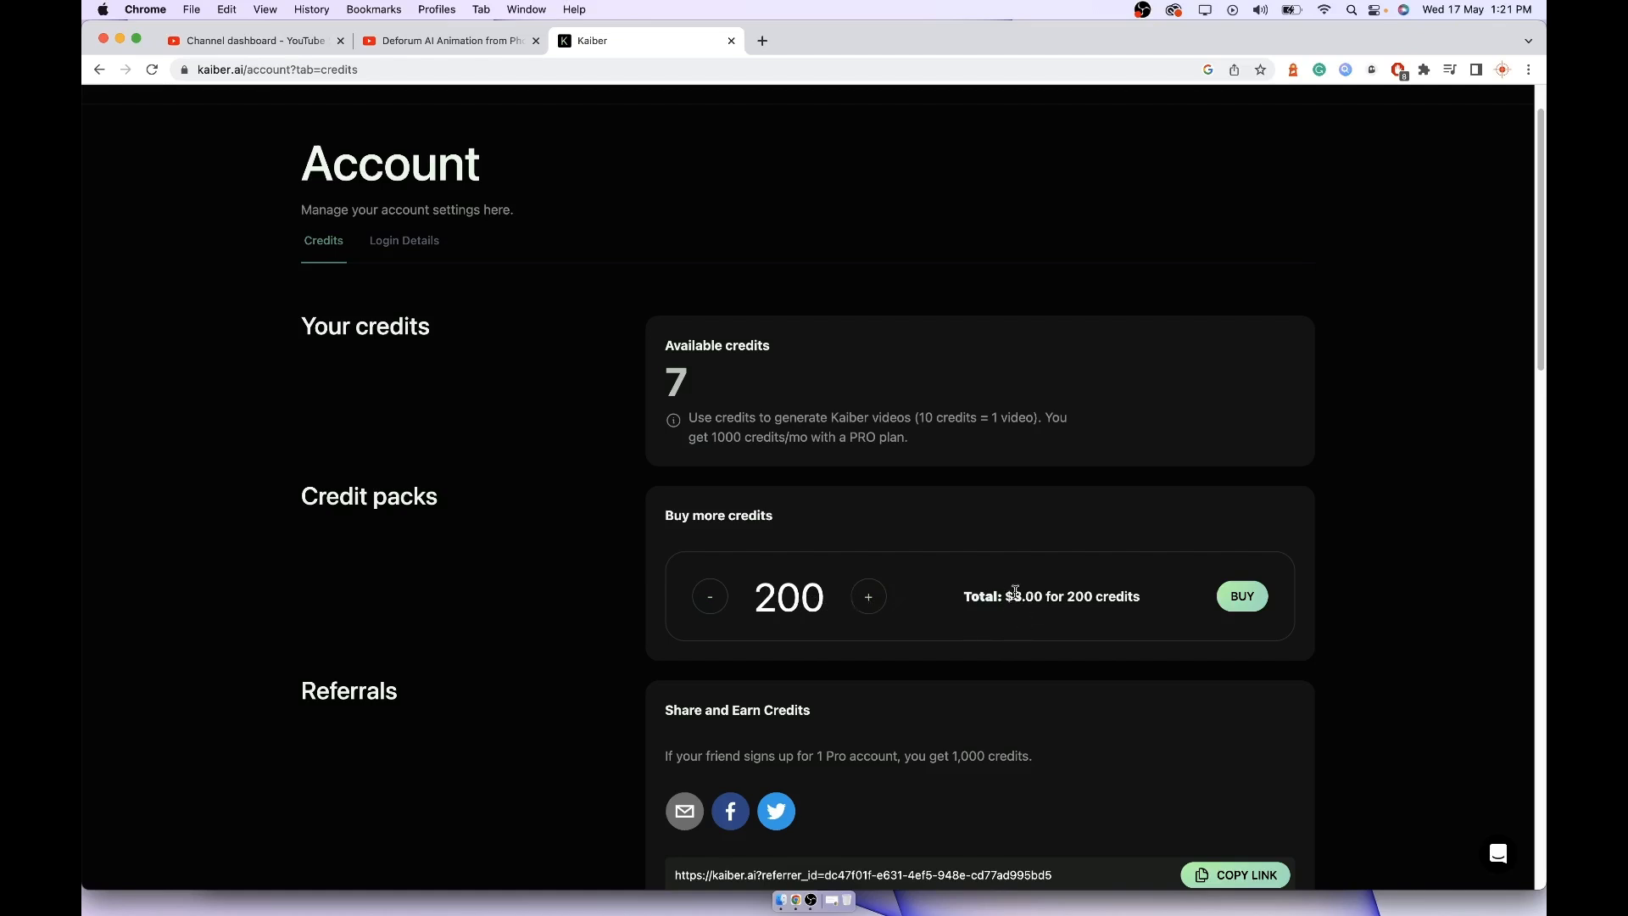
left_click(868, 595)
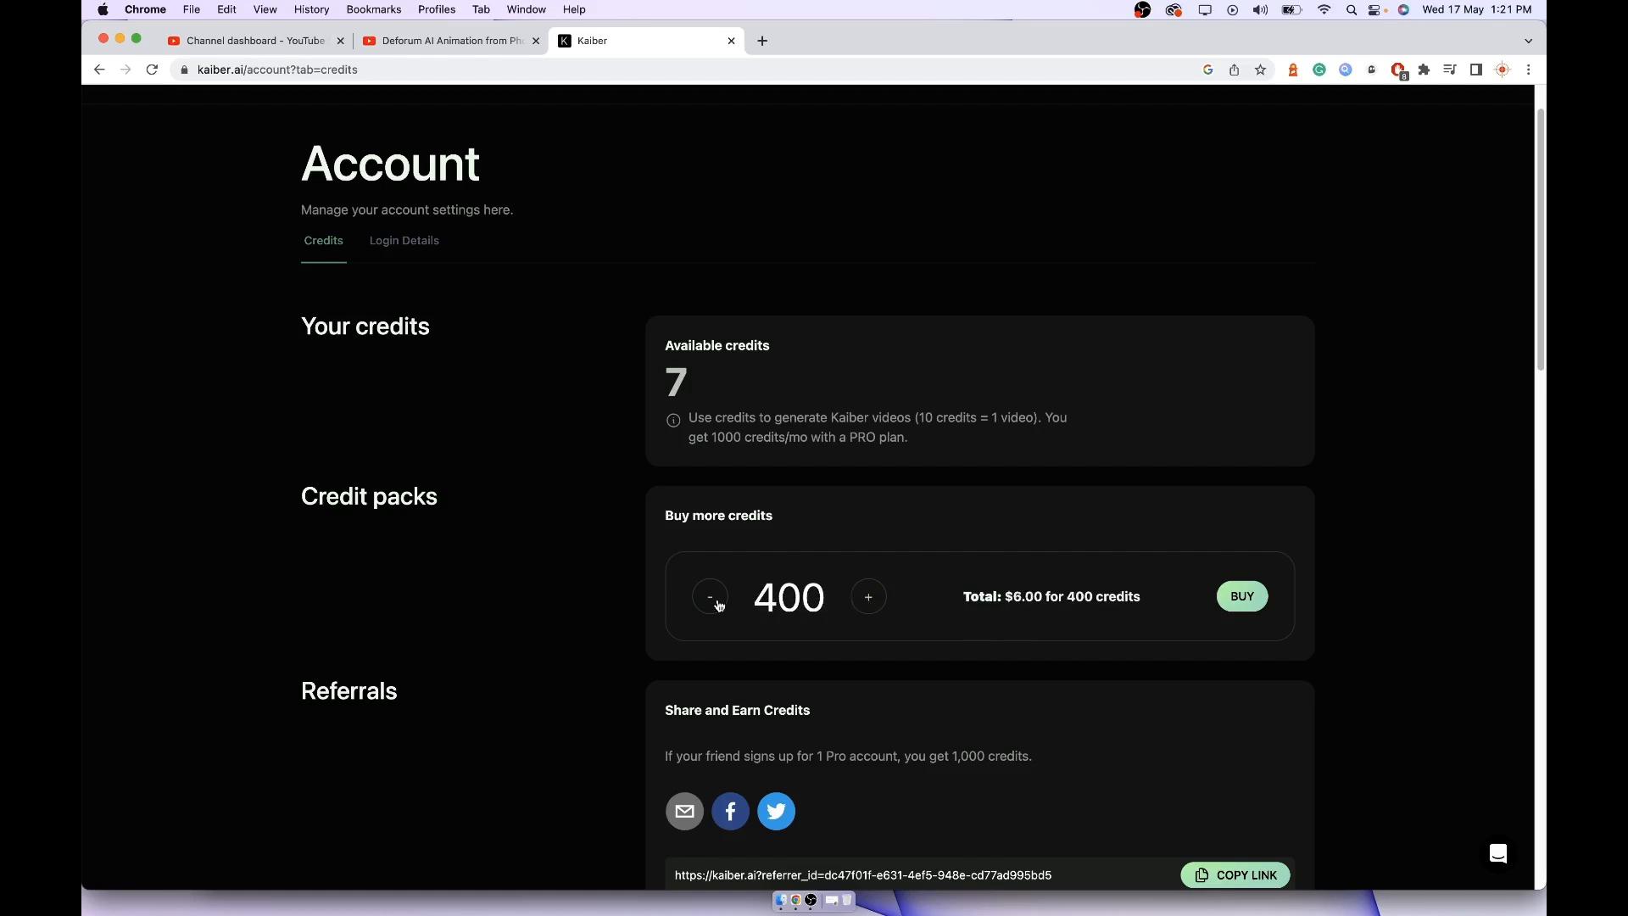
left_click(709, 595)
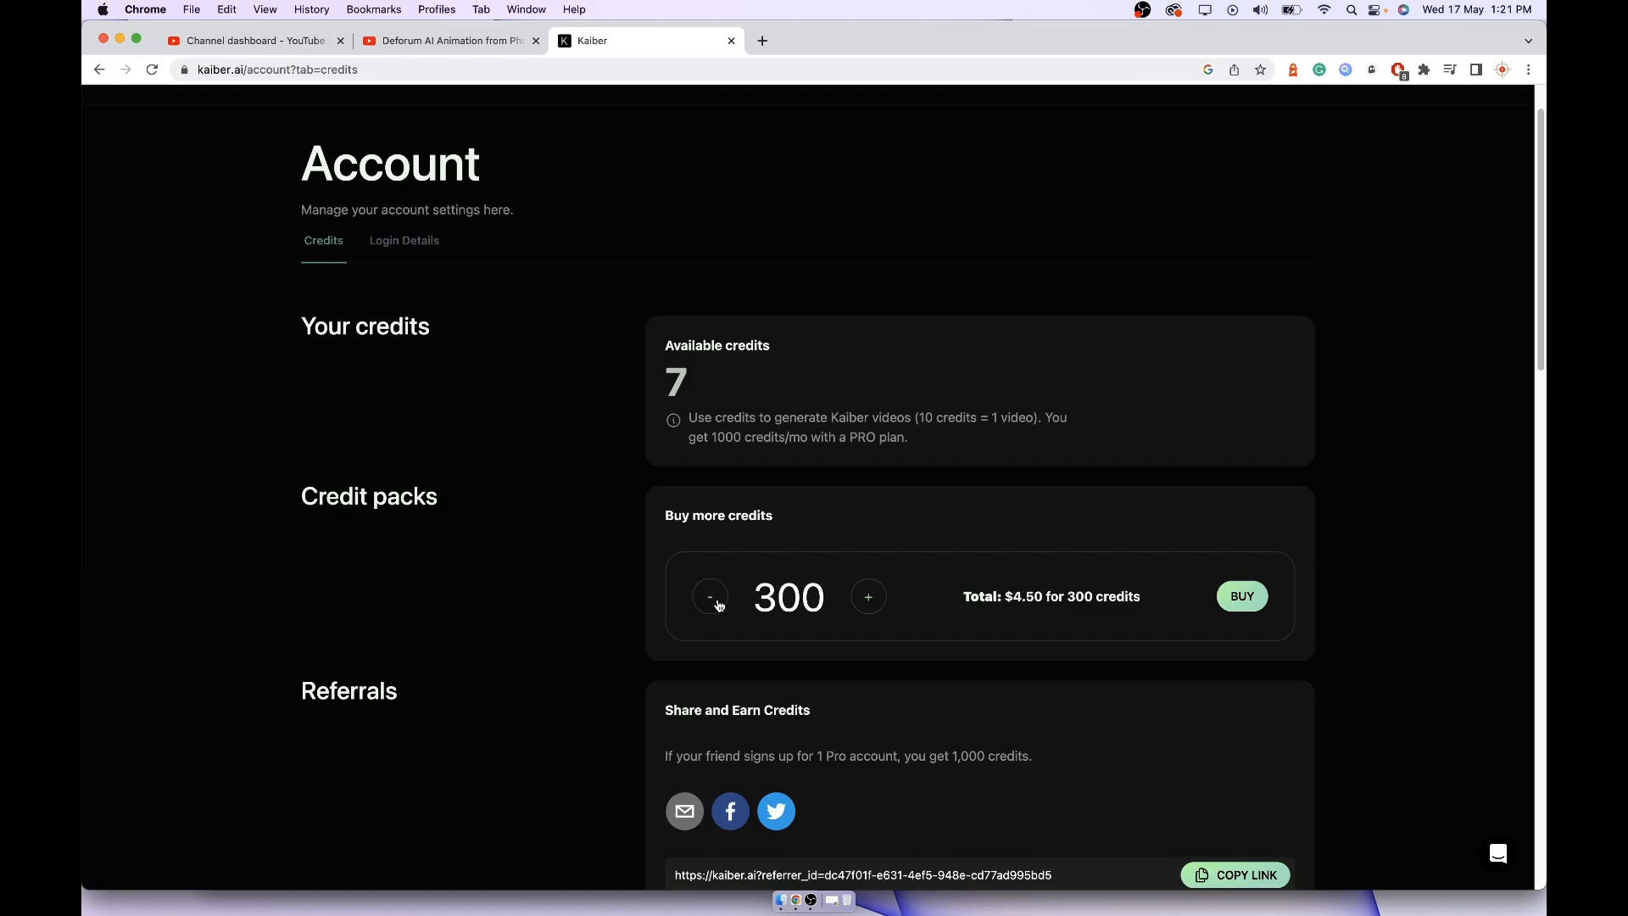
mouse_move(1014, 600)
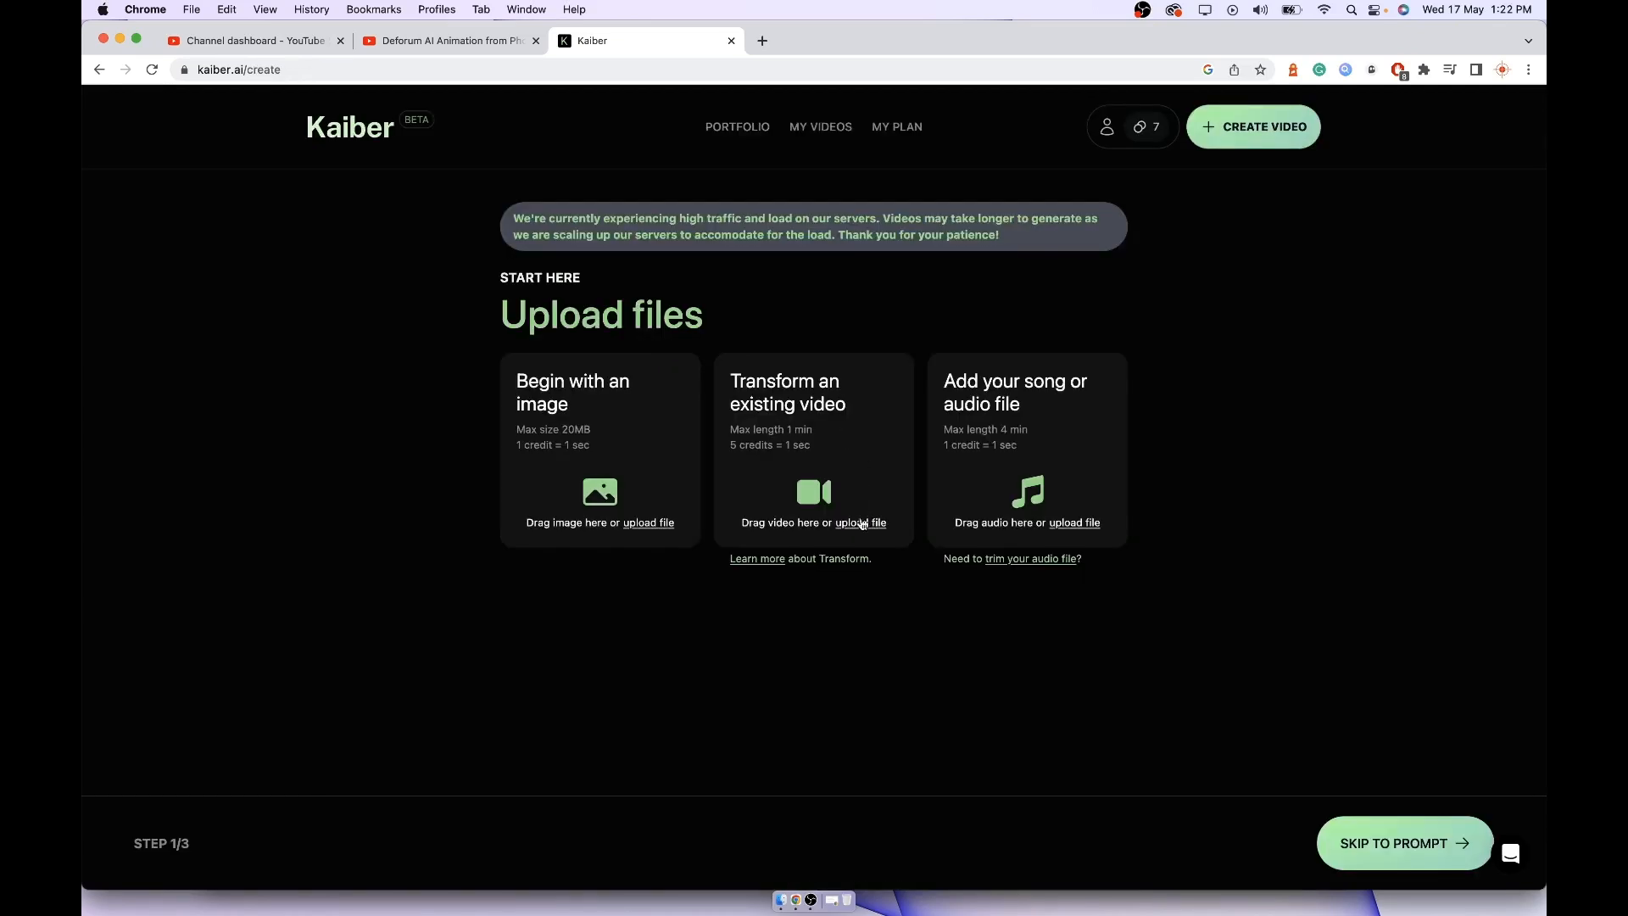
mouse_move(866, 528)
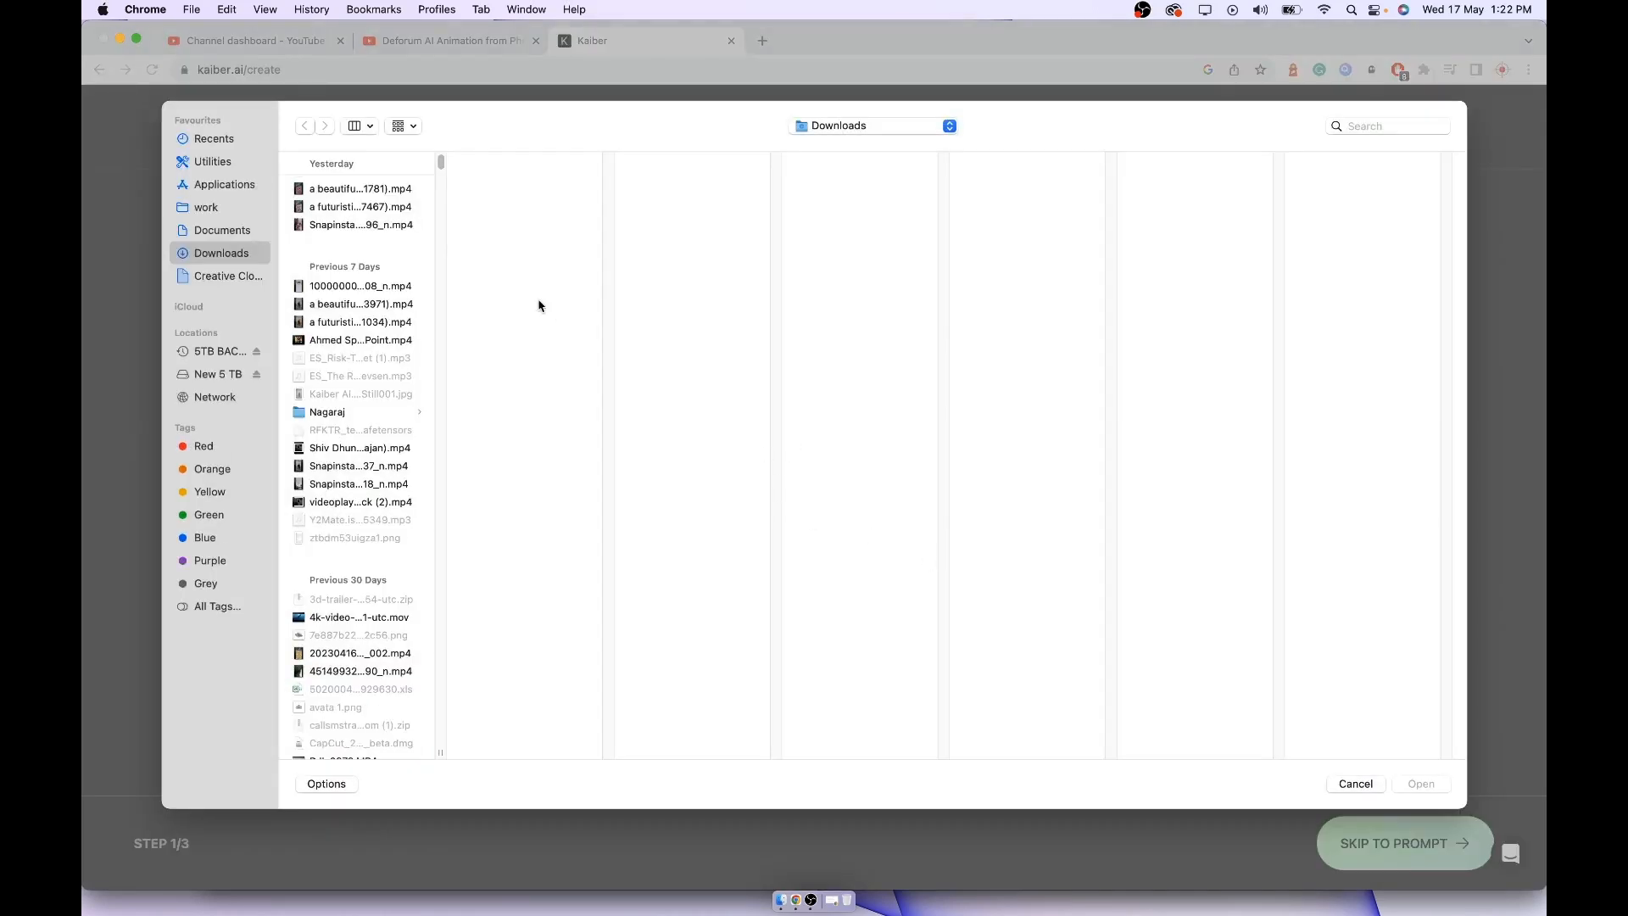
Step: Pick the Downloads clip to transform and set the subject to a futuristic cyberpunk city
left_click(1355, 783)
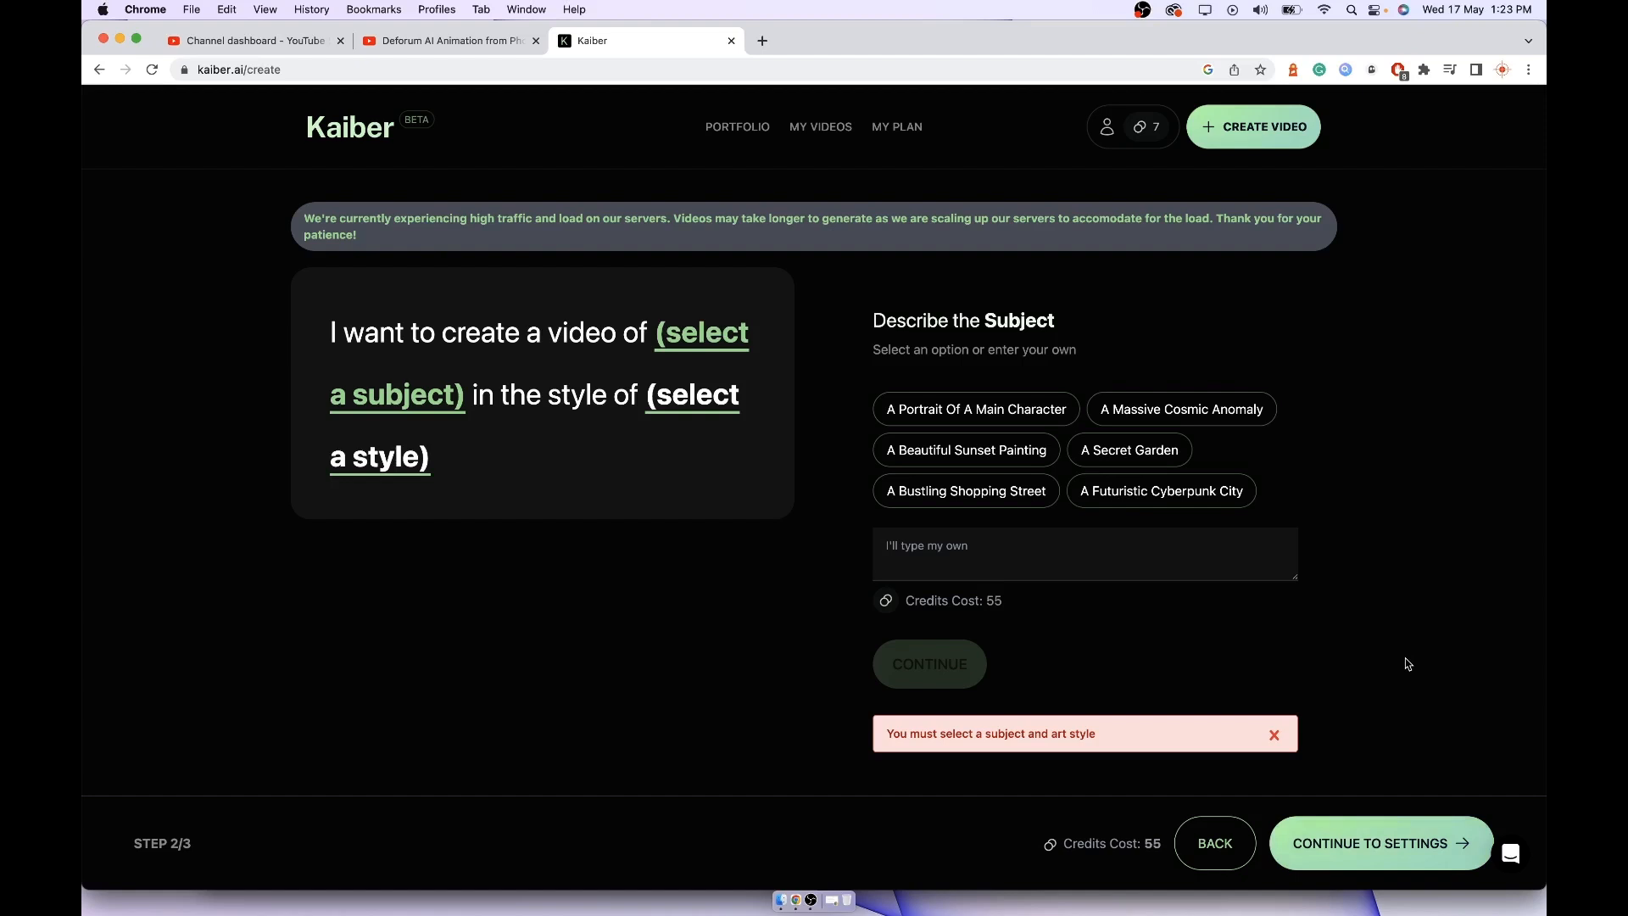
mouse_move(1049, 503)
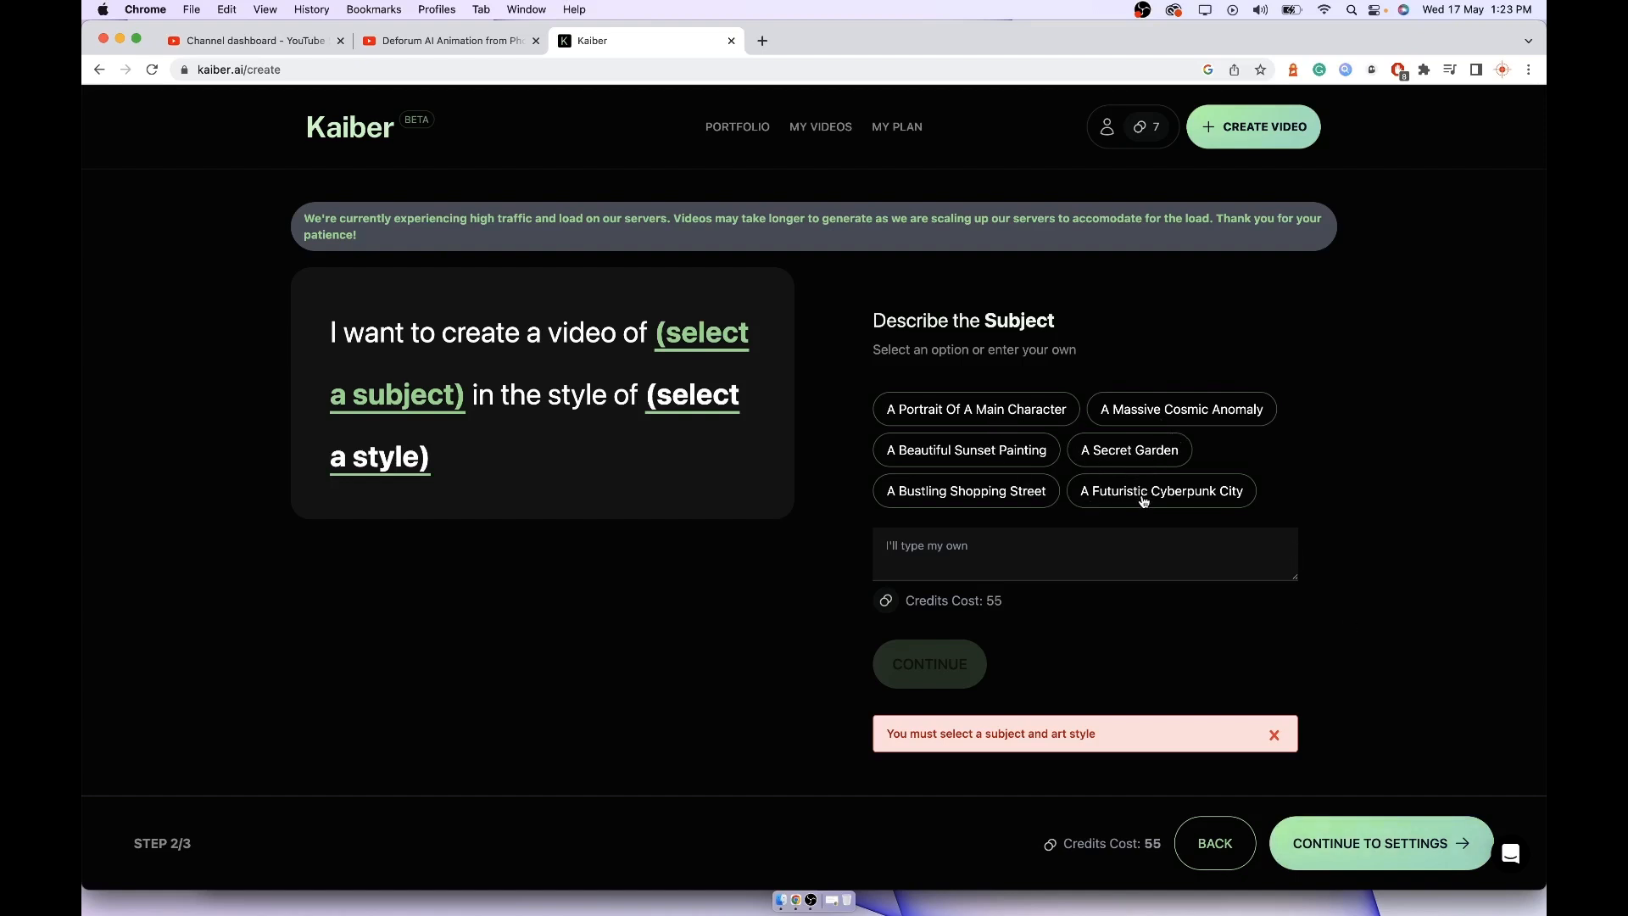
left_click(1159, 492)
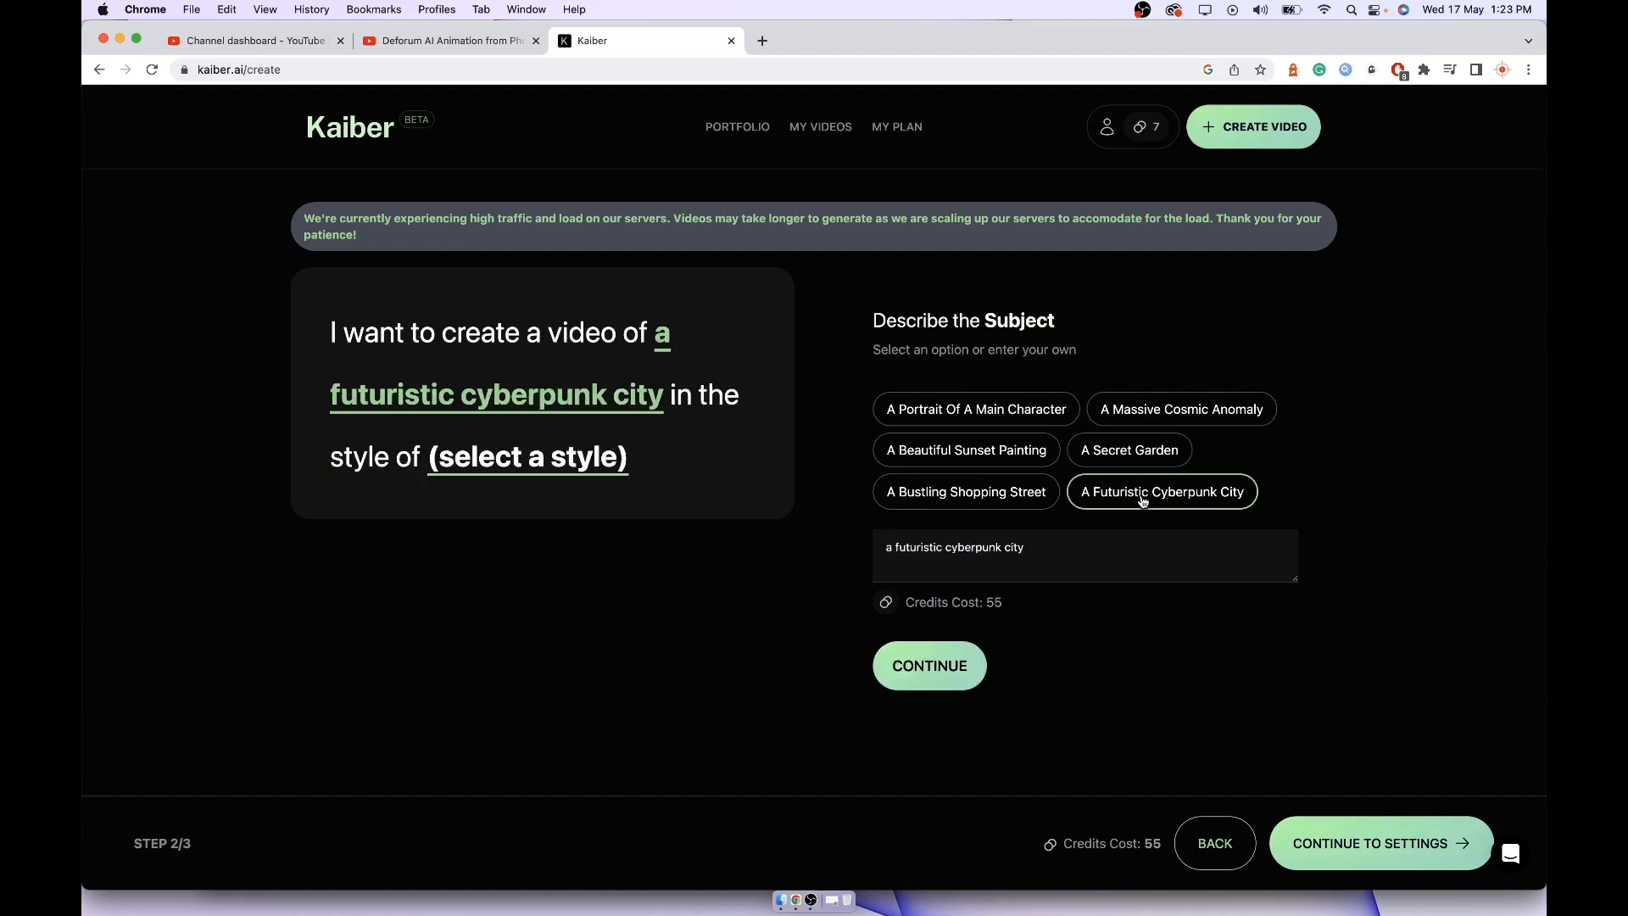
mouse_move(890, 640)
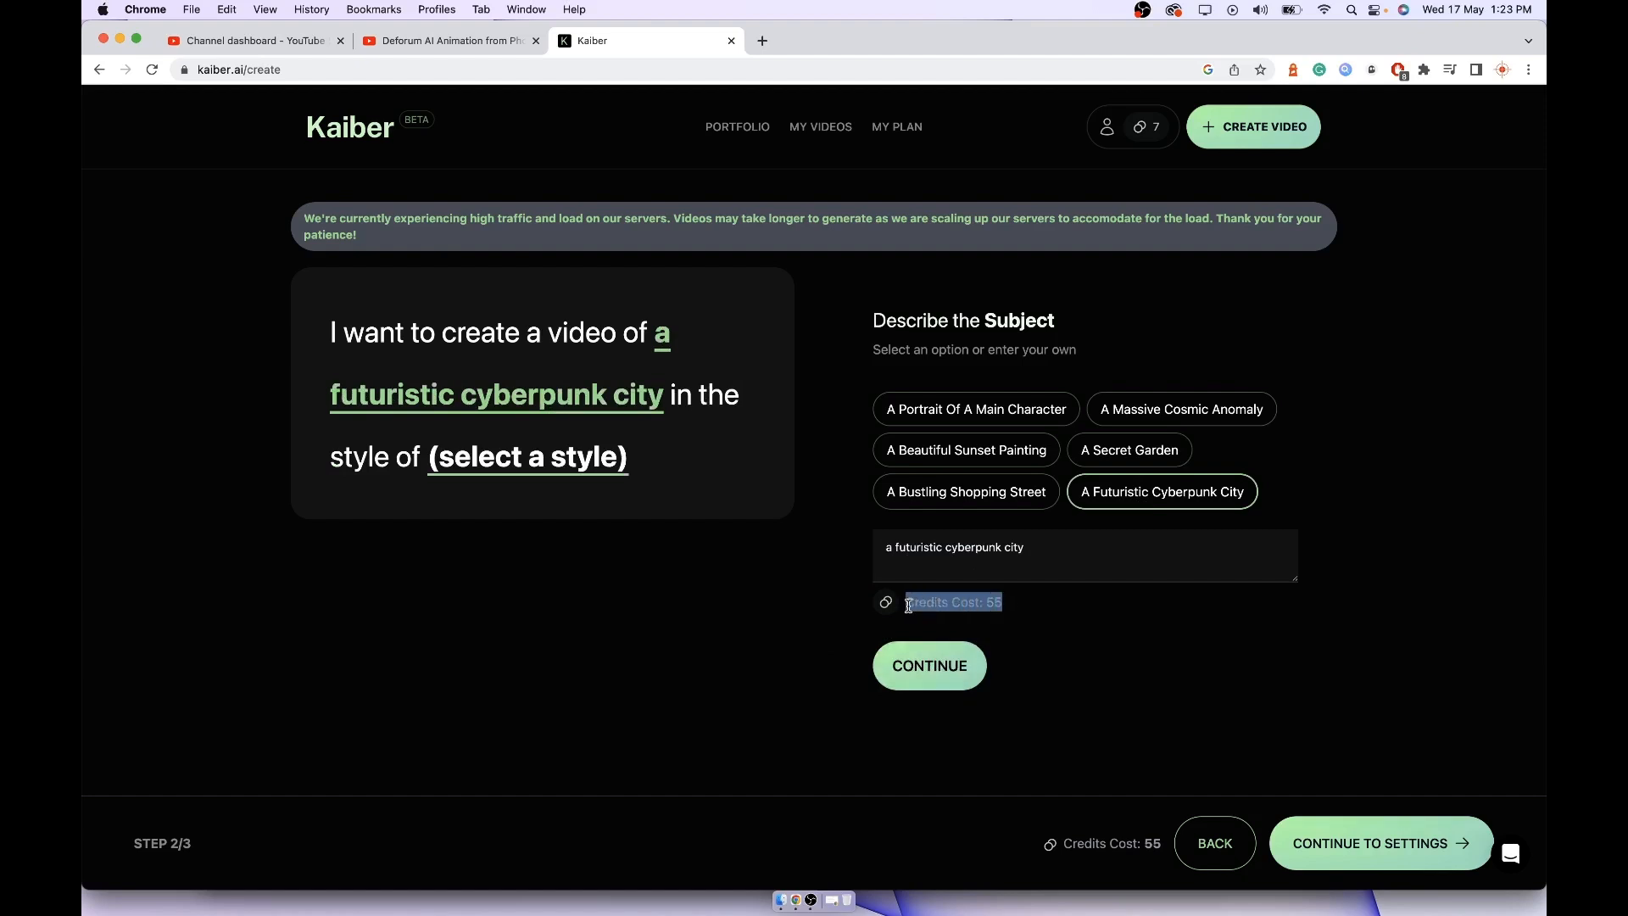
Step: Choose the 3D Render art style: 3D, octane render, 8k, ray-tracing, blender, hyper-detailed
left_click(928, 664)
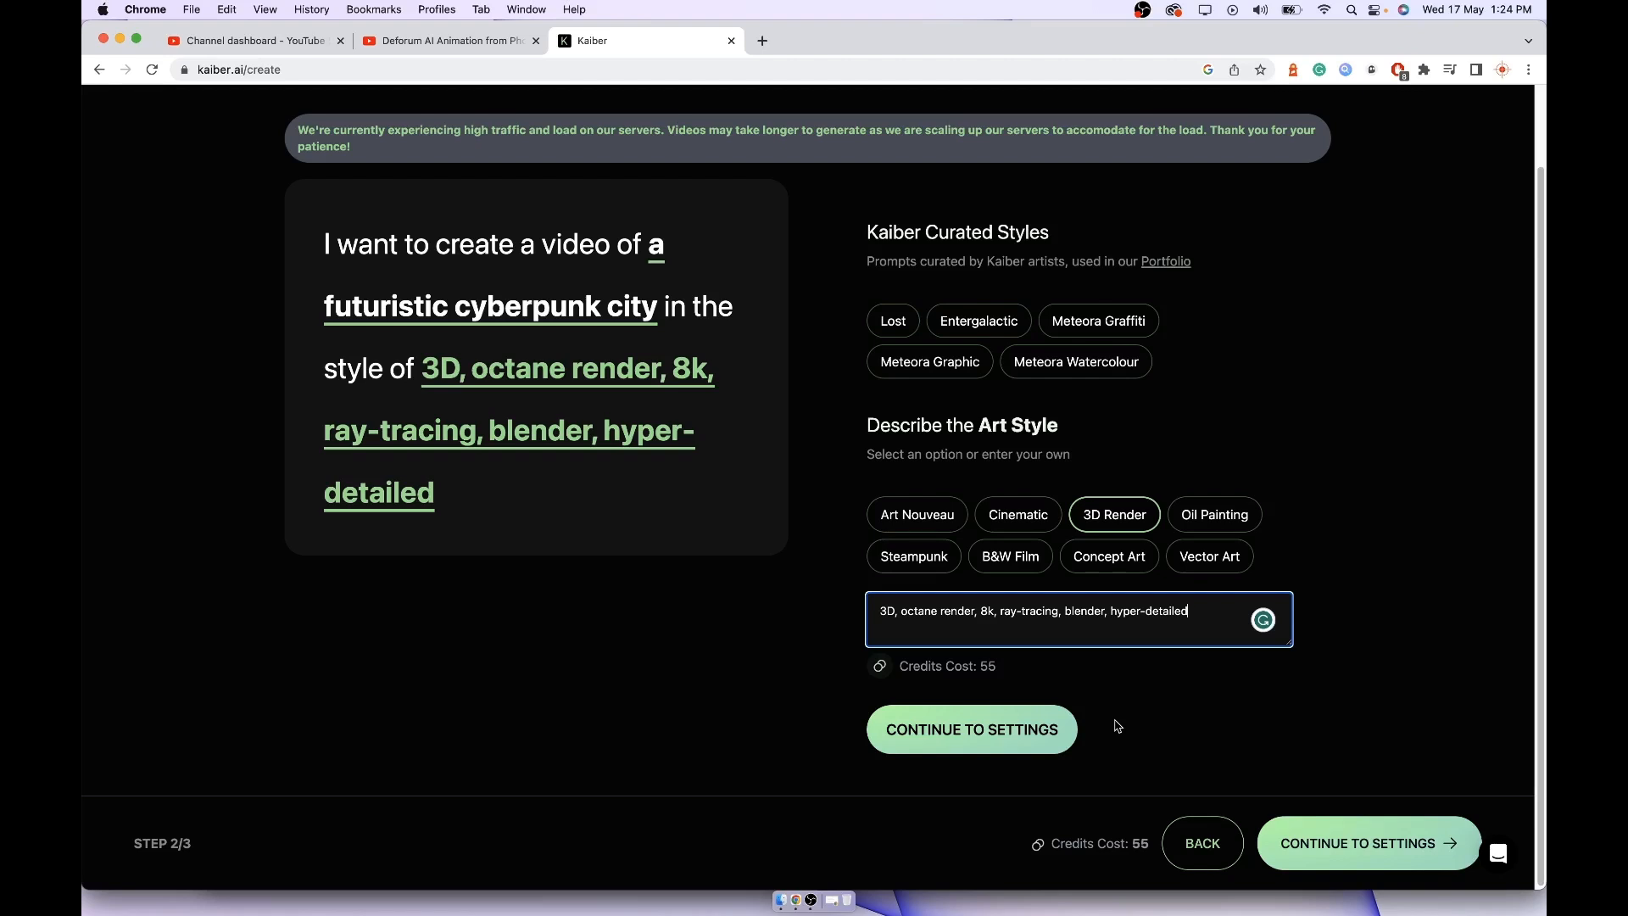
mouse_move(796, 510)
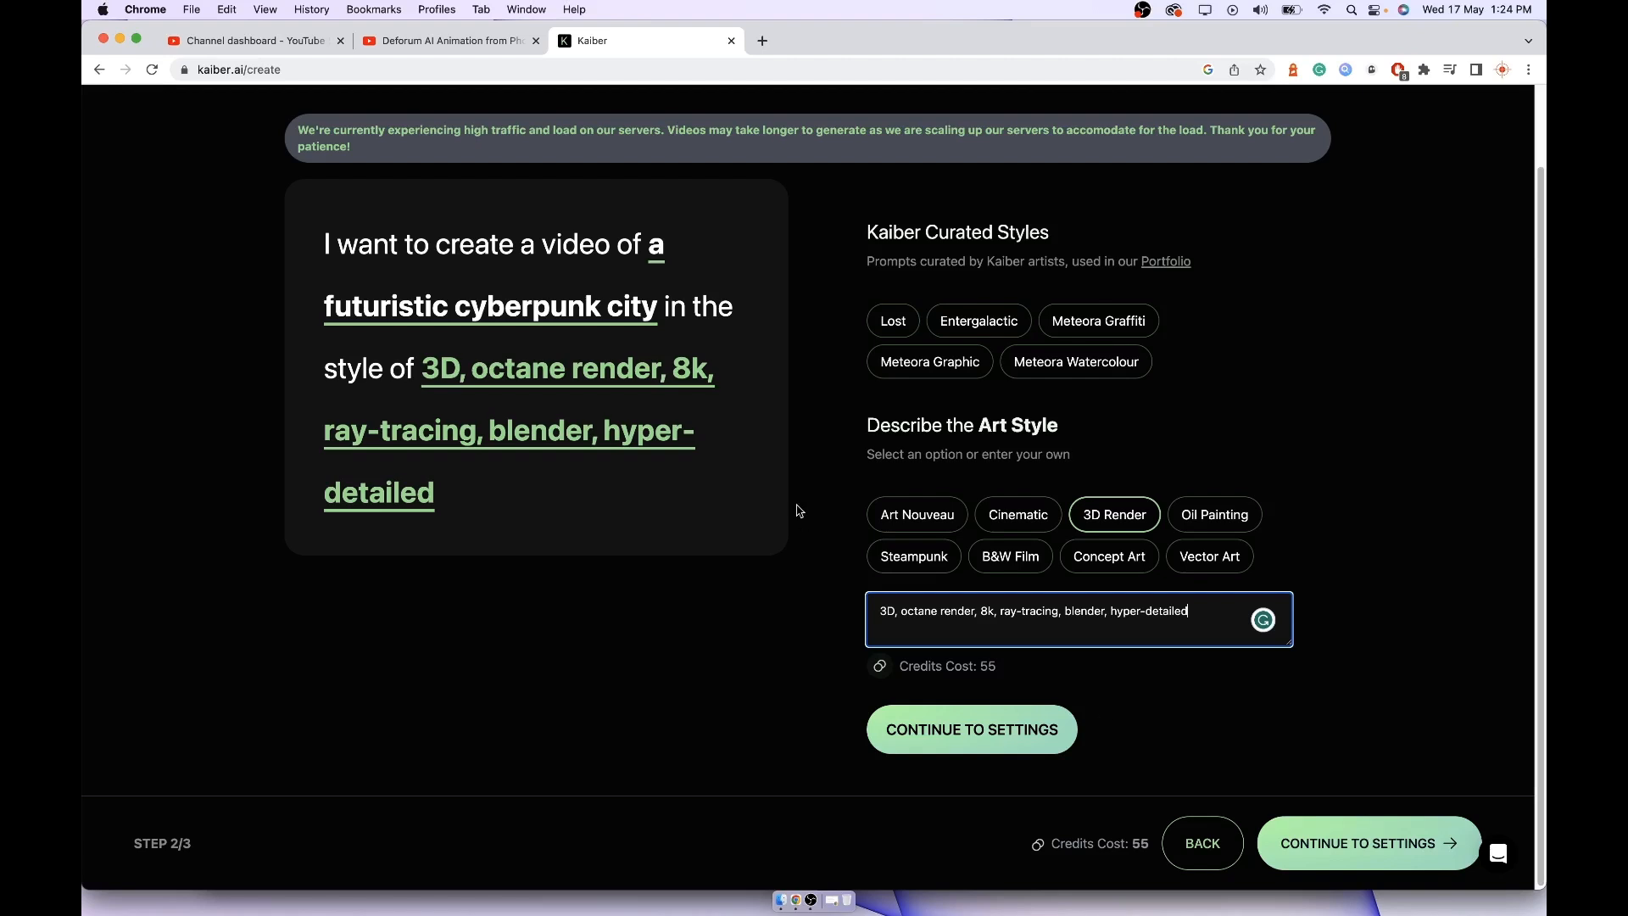